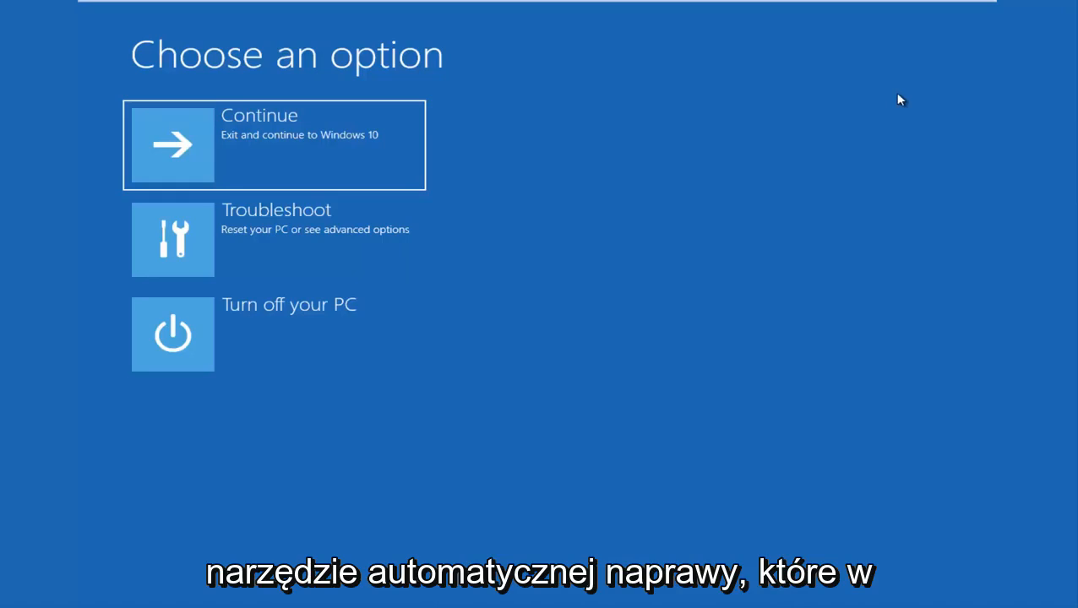
mouse_move(642, 129)
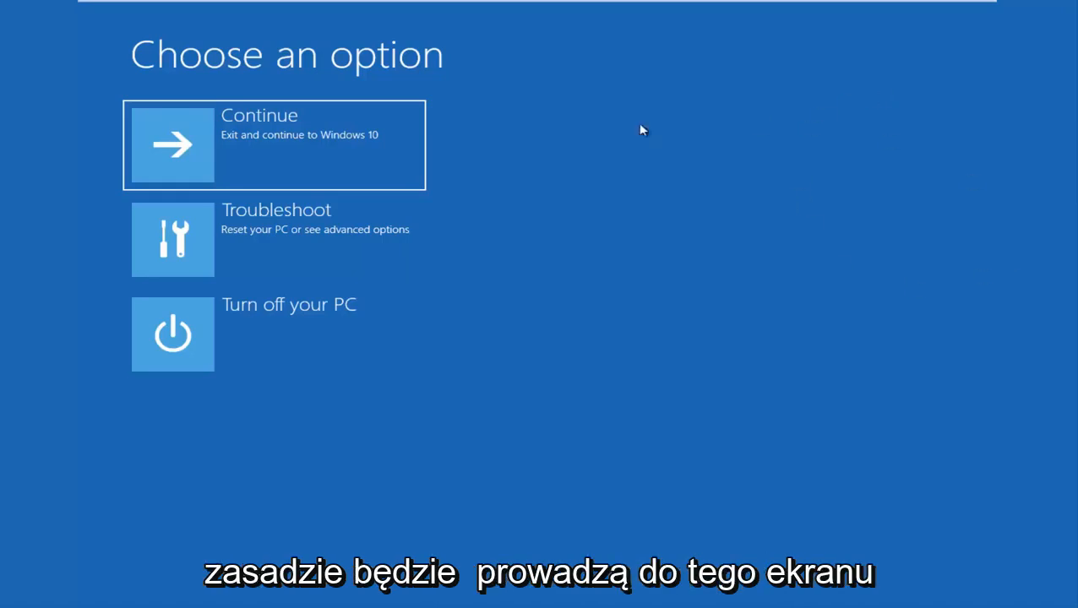
mouse_move(669, 250)
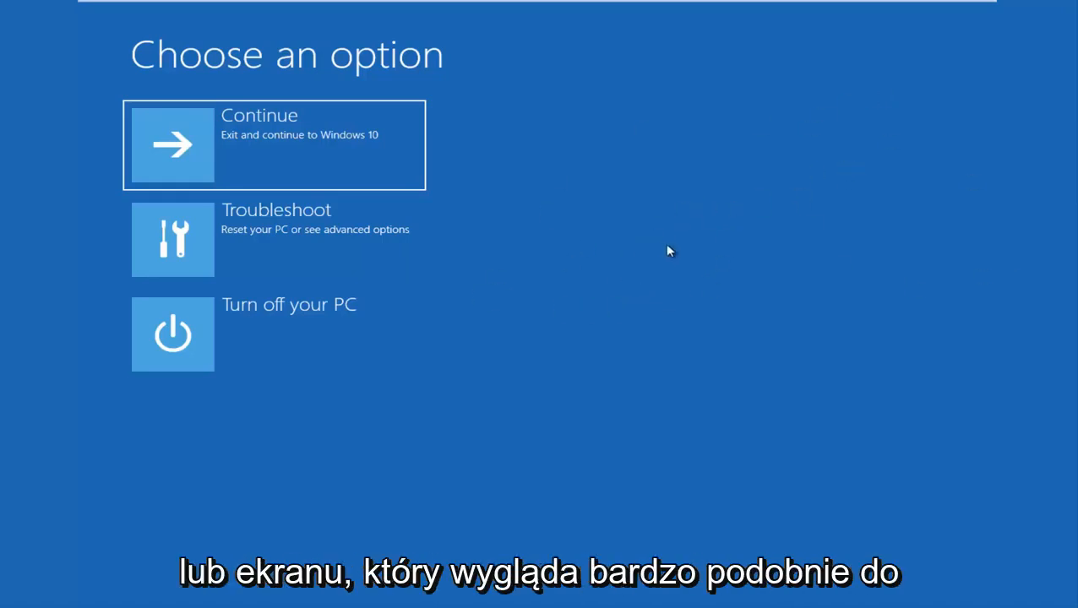
mouse_move(600, 232)
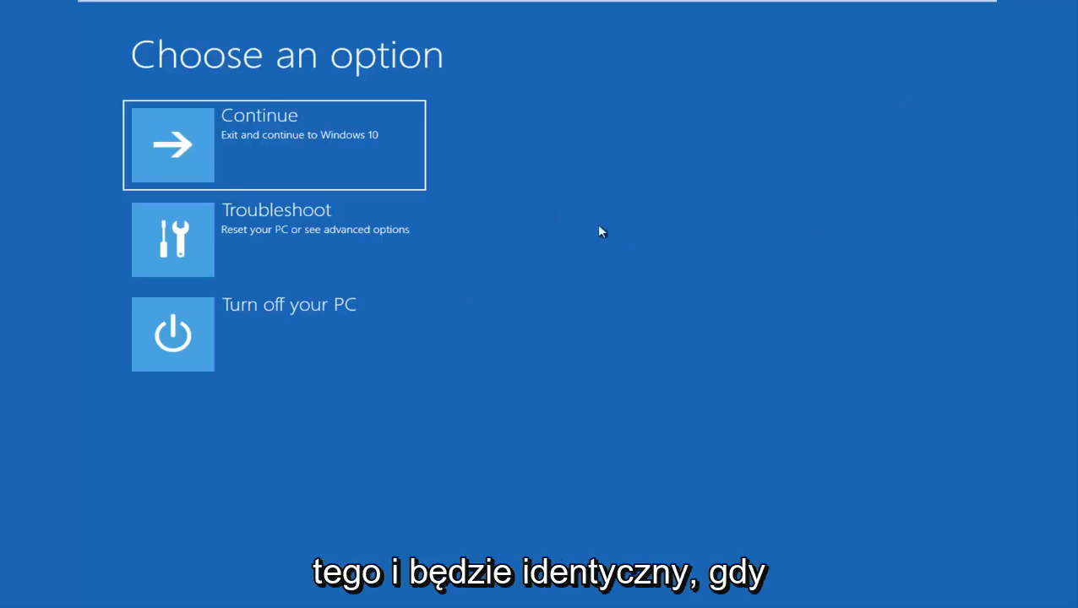
mouse_move(297, 240)
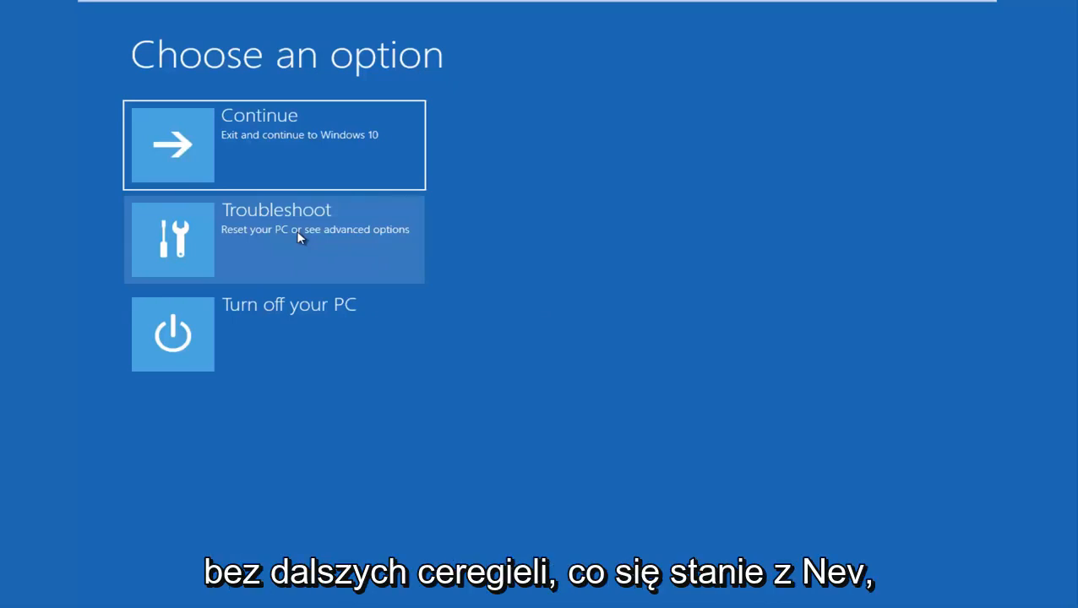
mouse_move(343, 267)
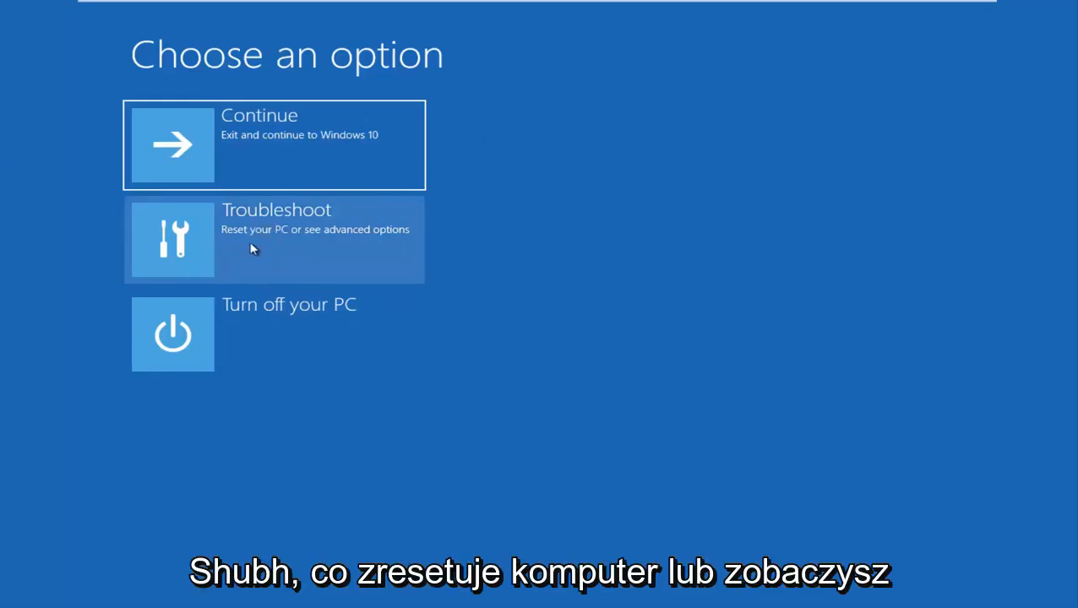
- Choose Troubleshoot to reach Reset this PC and Advanced options
left_click(274, 240)
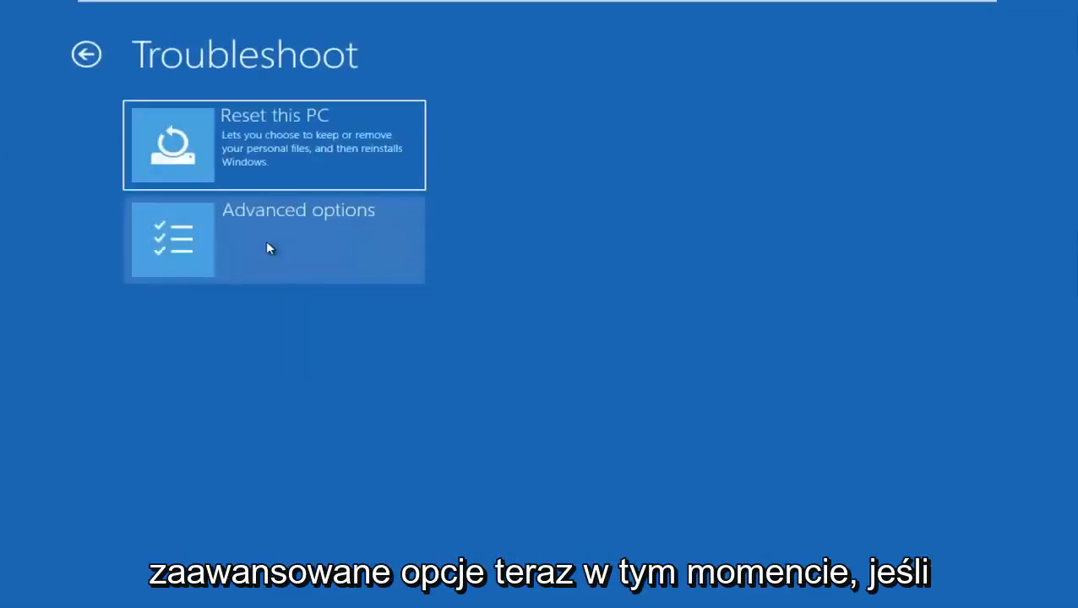
mouse_move(227, 300)
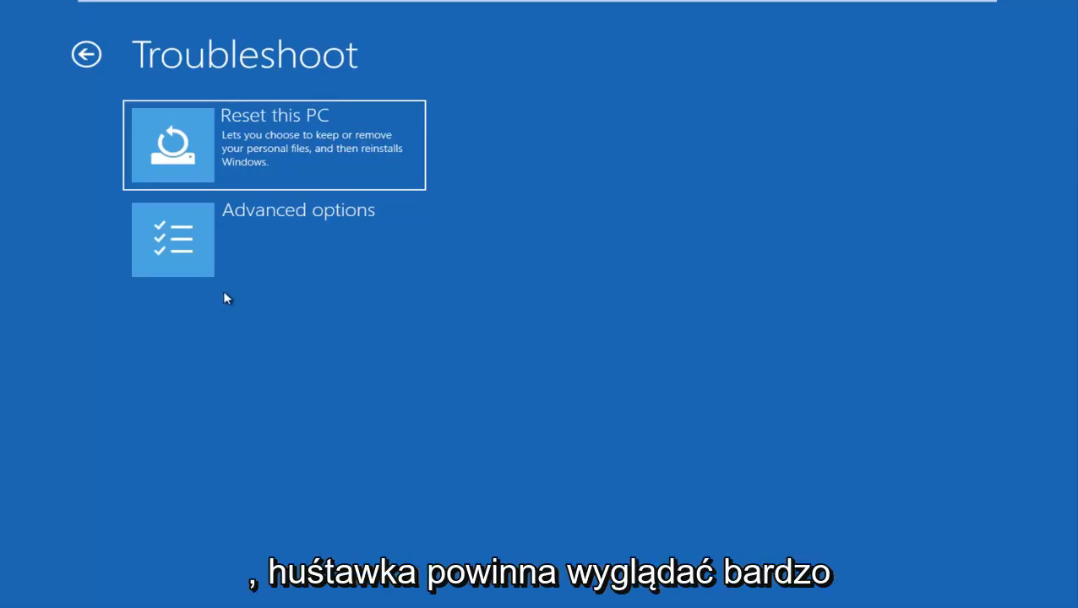
mouse_move(311, 331)
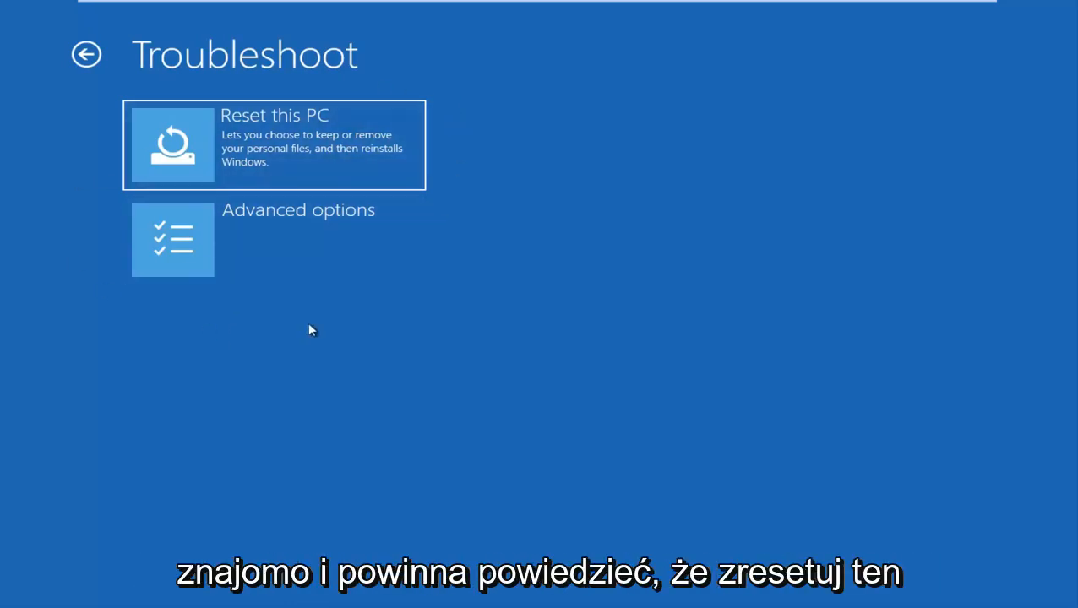
mouse_move(228, 149)
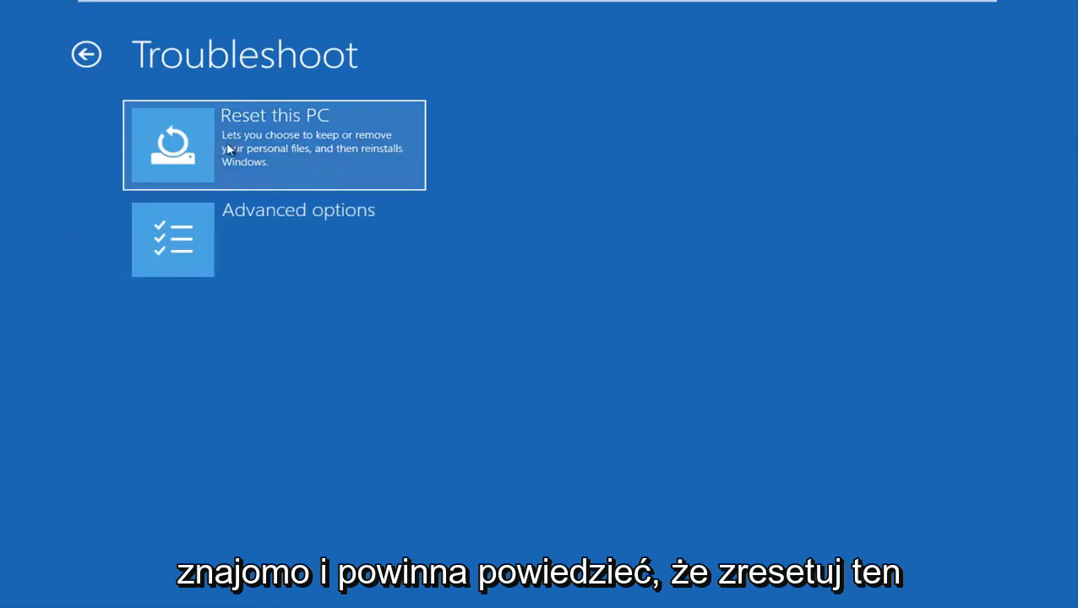
mouse_move(257, 138)
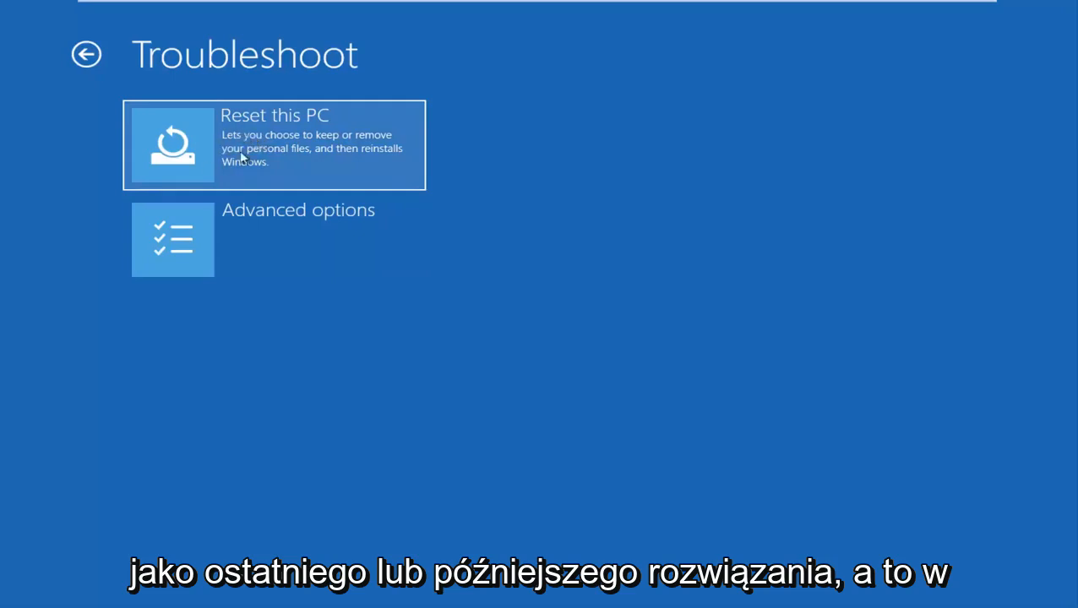
mouse_move(223, 168)
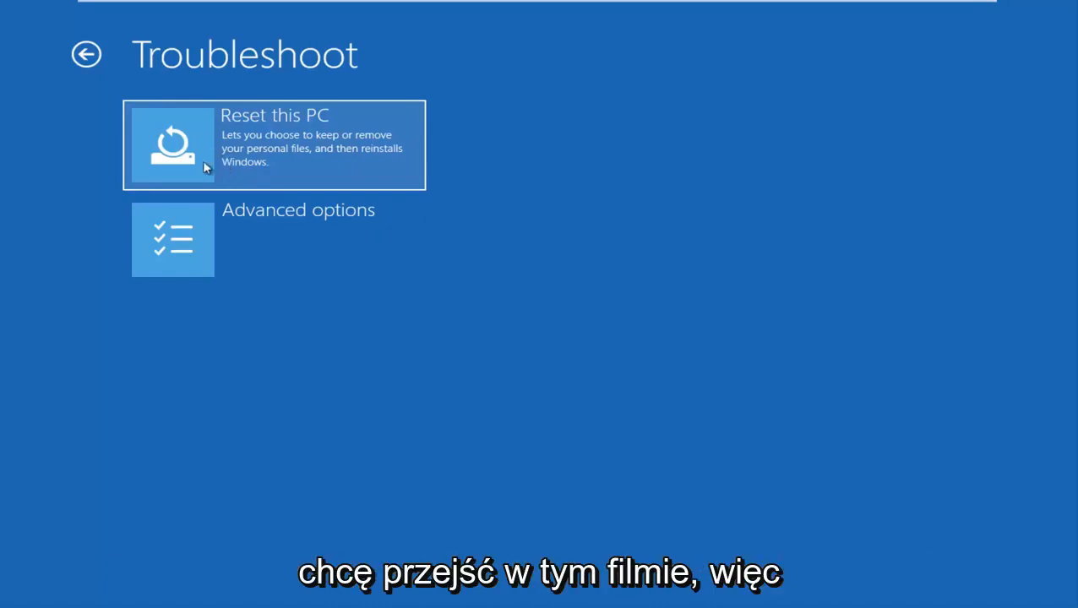
- Choose Advanced options to list System Restore, Command Prompt and Startup Repair
left_click(172, 240)
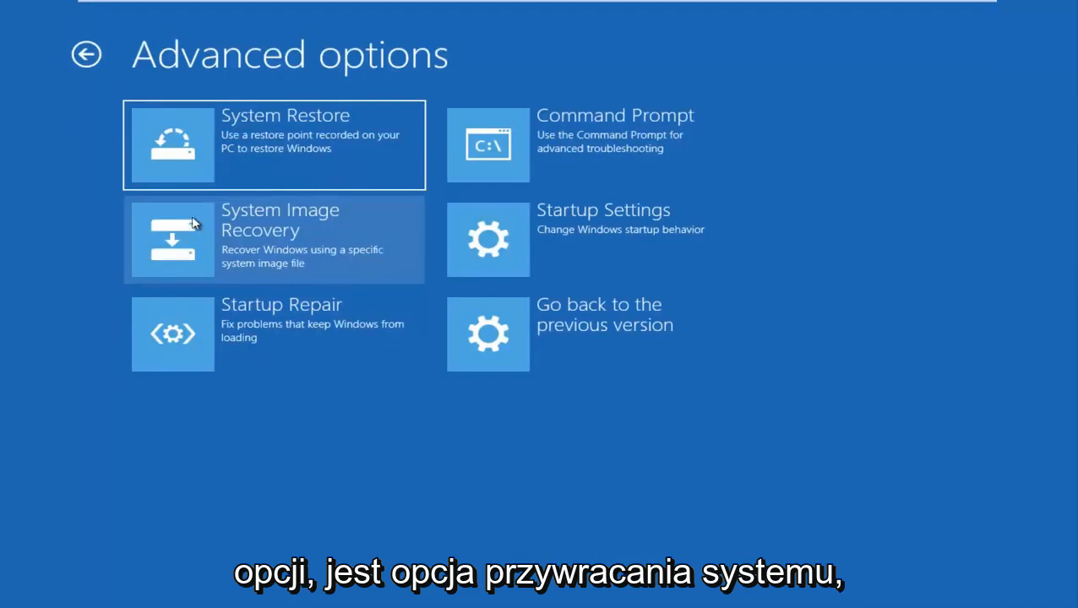
mouse_move(197, 128)
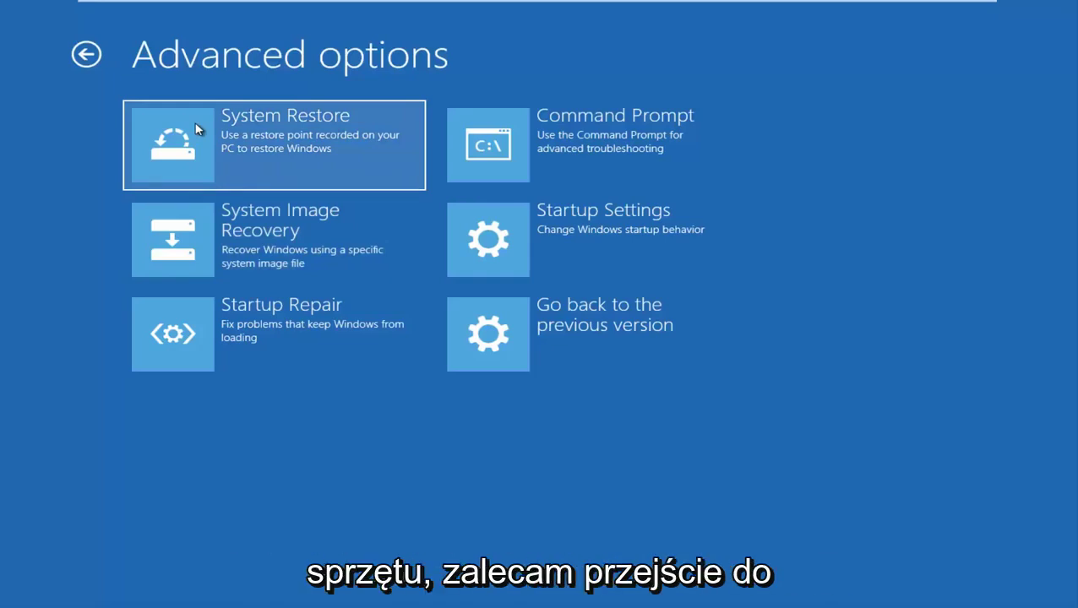
mouse_move(237, 146)
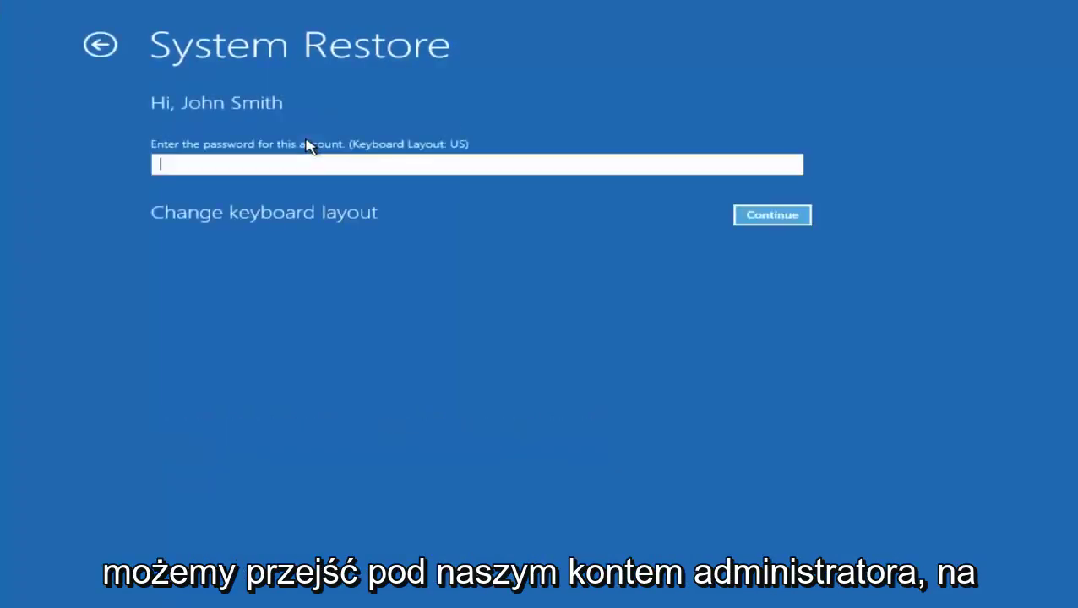
- Enter the account password and continue into System Restore
type("password")
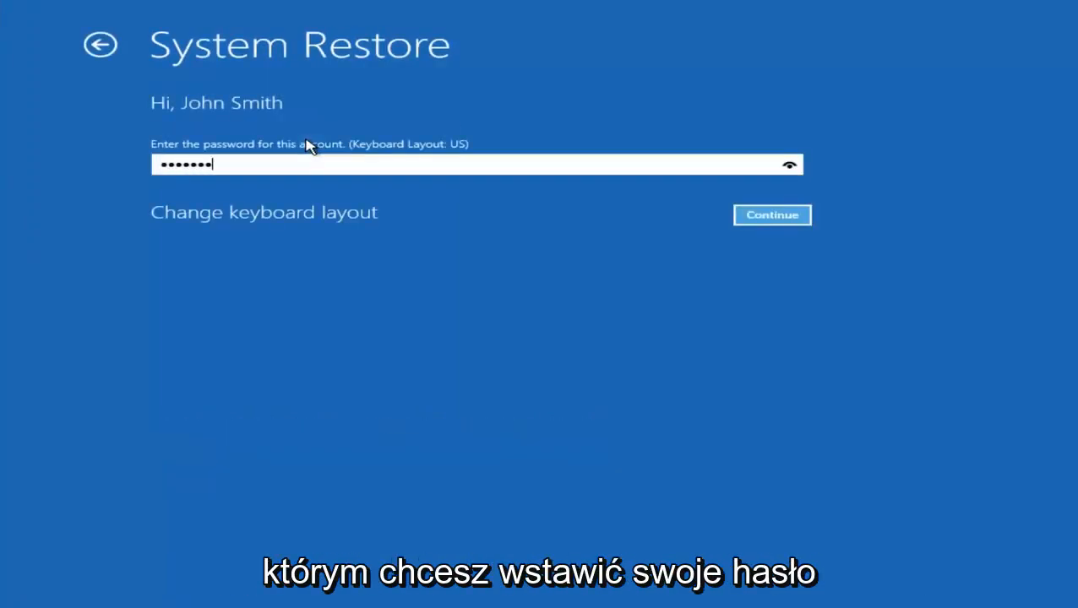
left_click(772, 215)
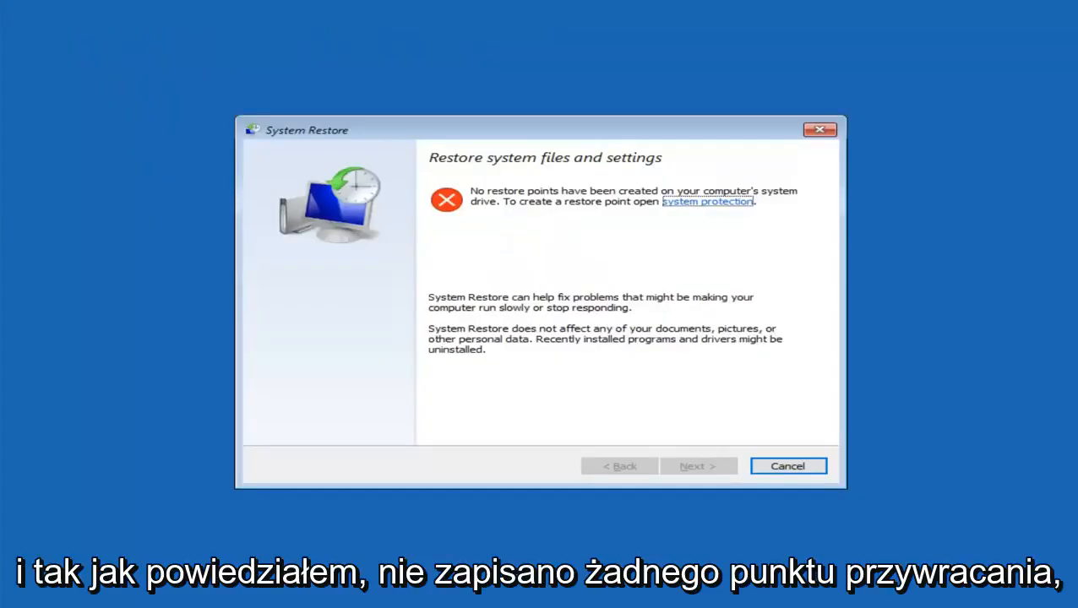
mouse_move(544, 257)
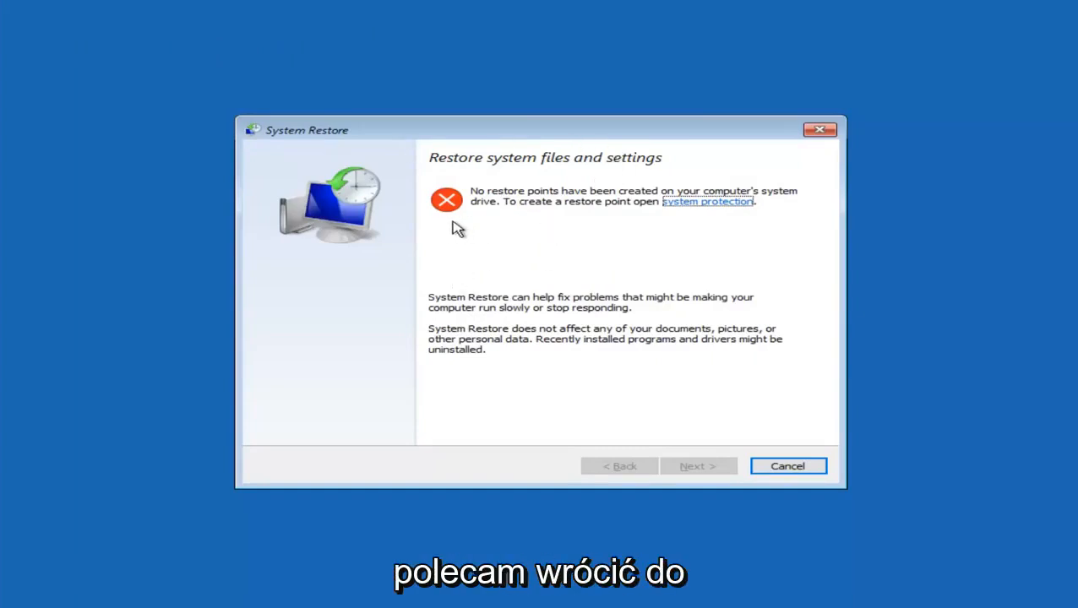
mouse_move(669, 391)
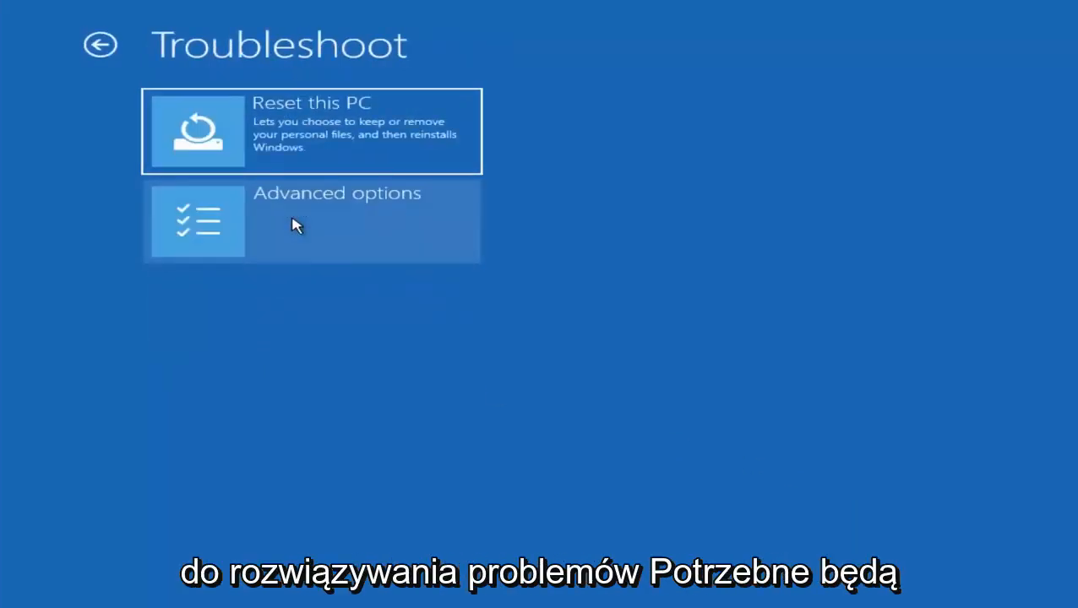
- Return to the Advanced options screen listing the recovery tools
left_click(311, 222)
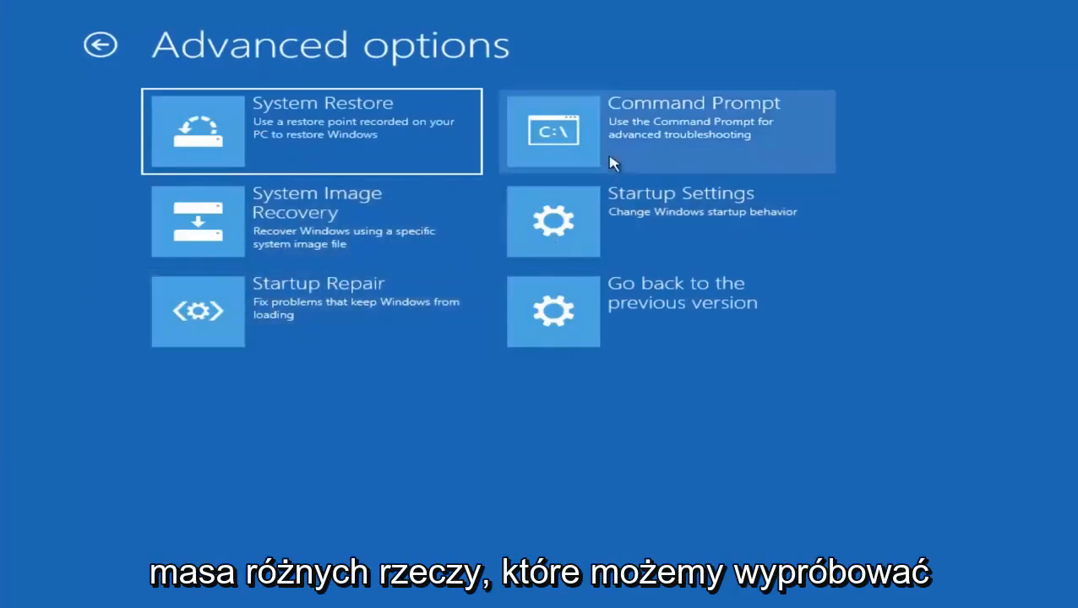
mouse_move(280, 362)
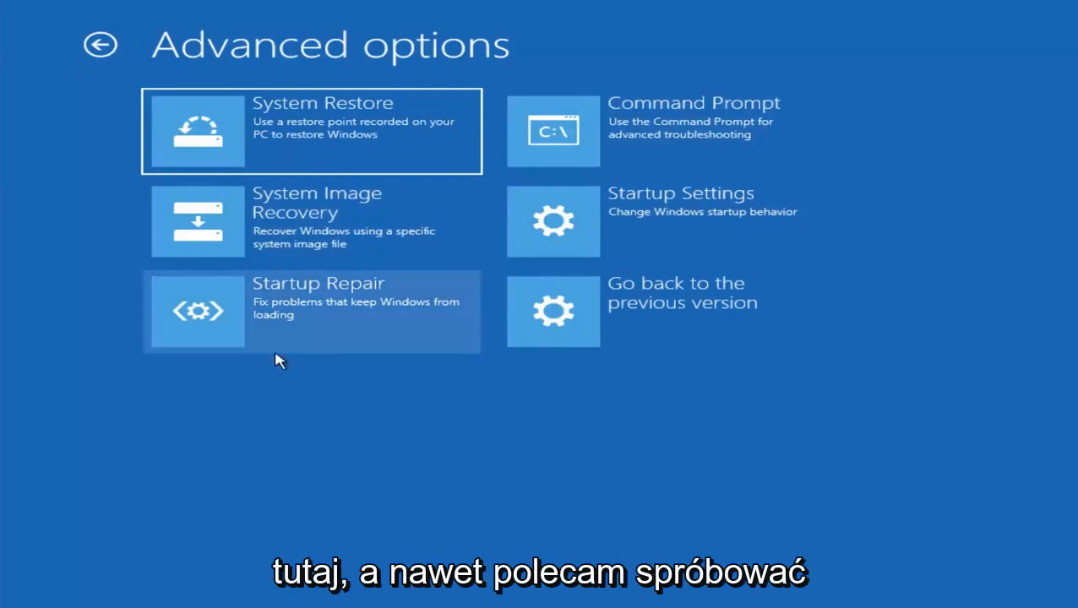
mouse_move(240, 318)
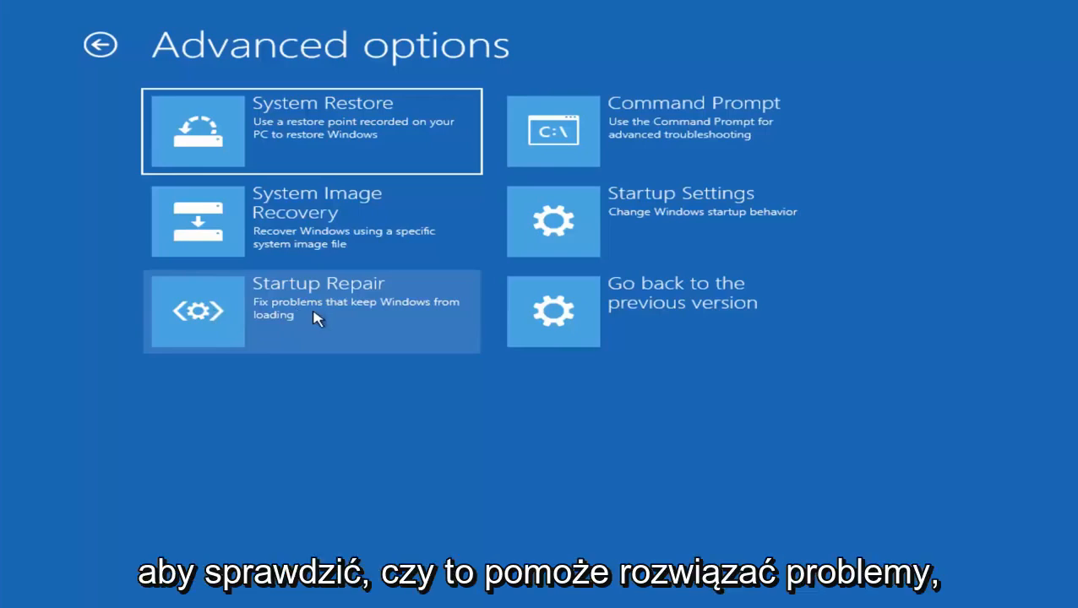
mouse_move(304, 316)
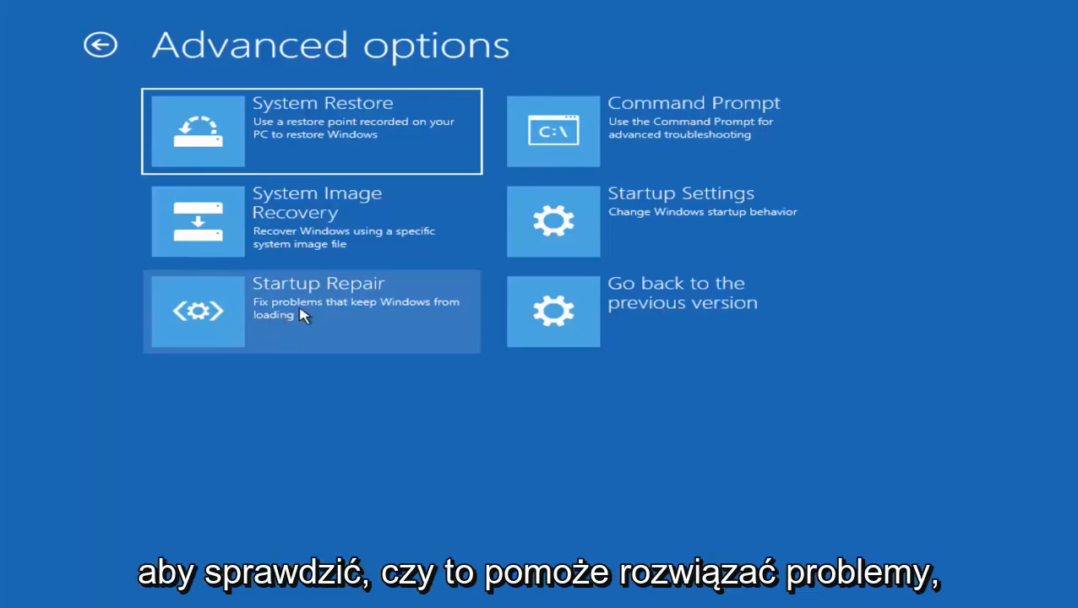
mouse_move(319, 321)
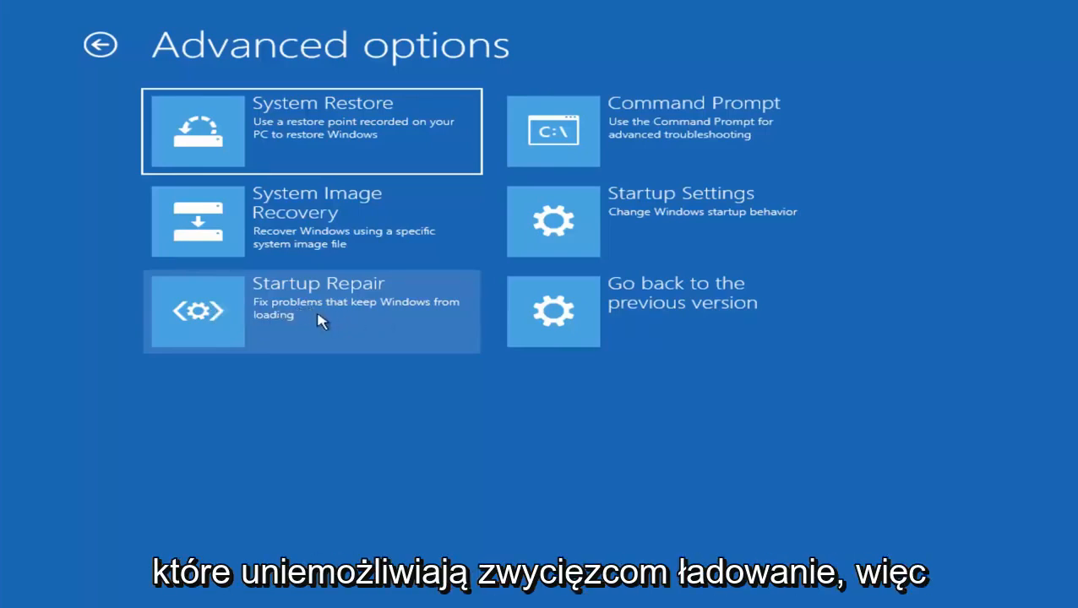
mouse_move(331, 321)
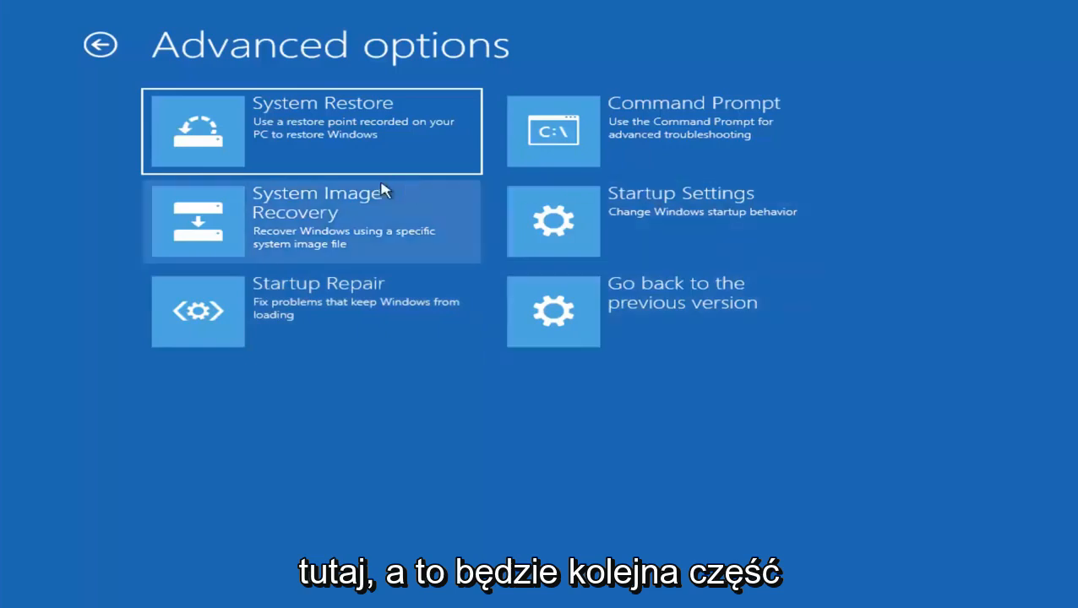
mouse_move(666, 237)
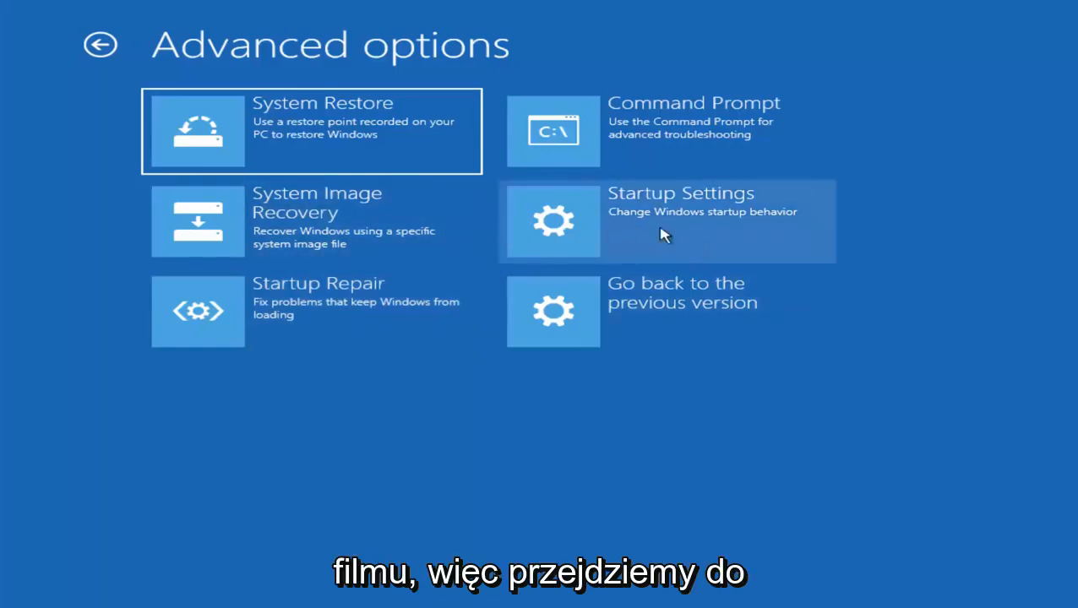
mouse_move(625, 238)
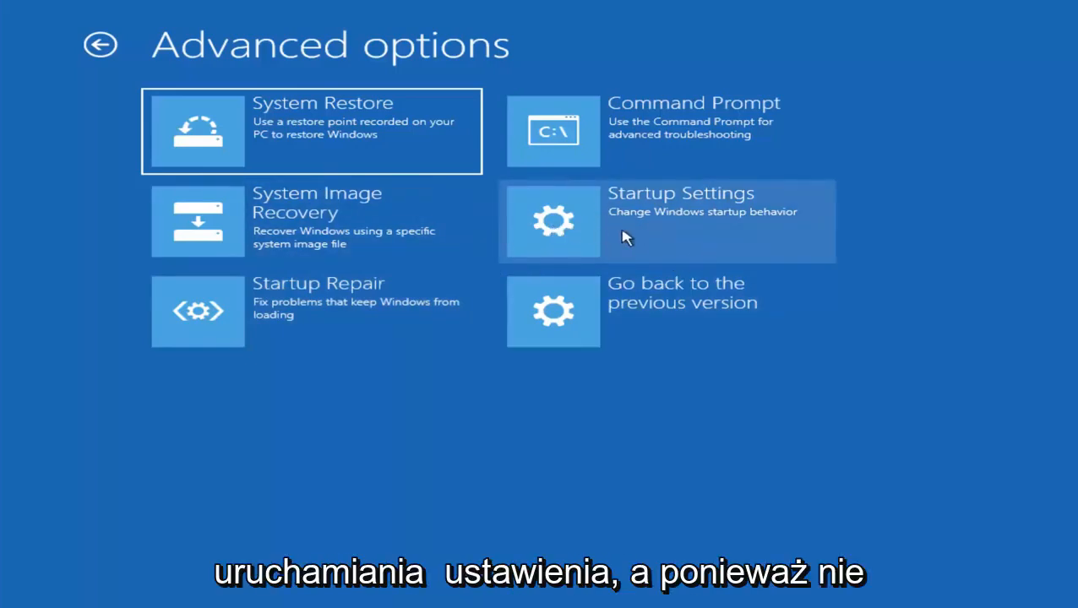
mouse_move(600, 446)
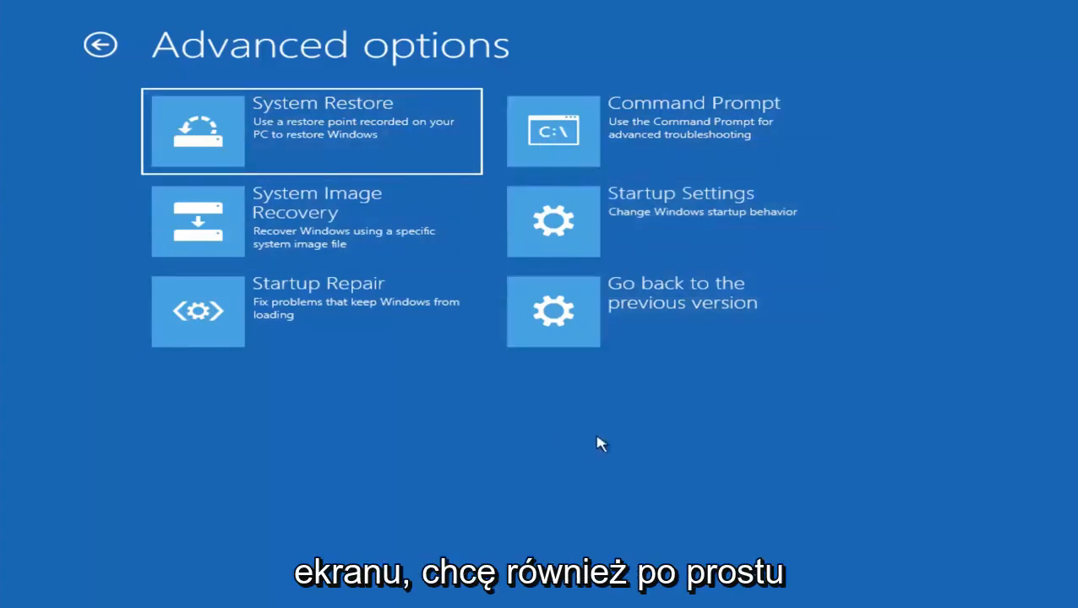
mouse_move(676, 310)
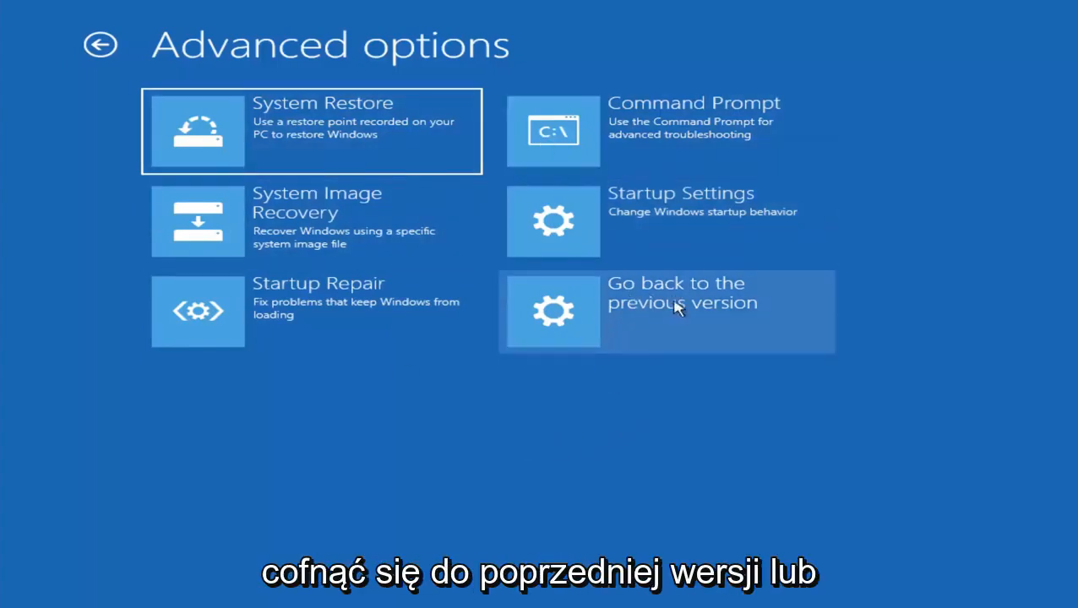
mouse_move(564, 321)
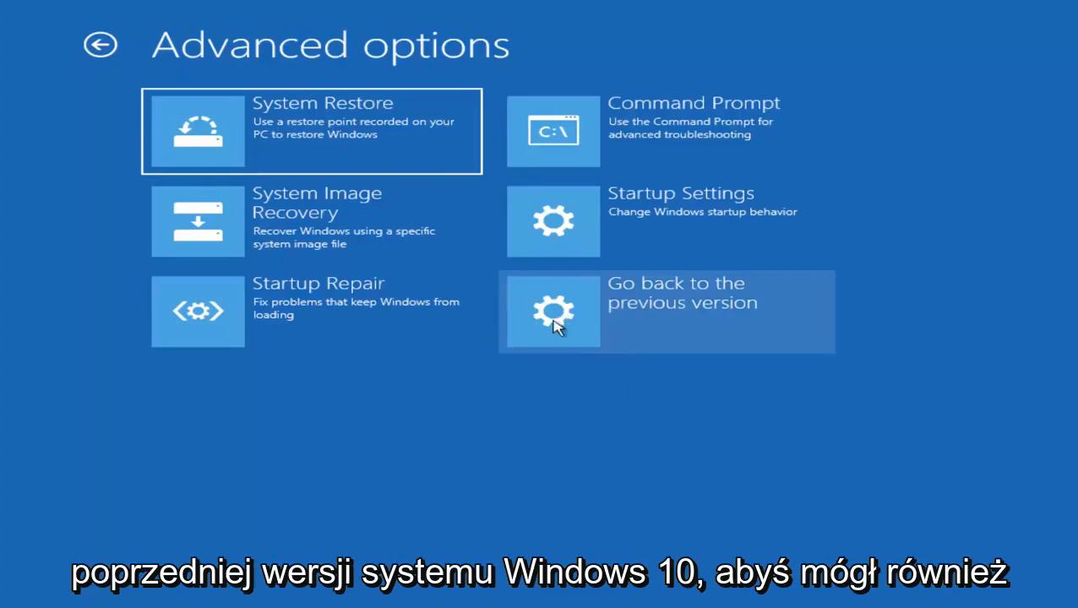
mouse_move(584, 321)
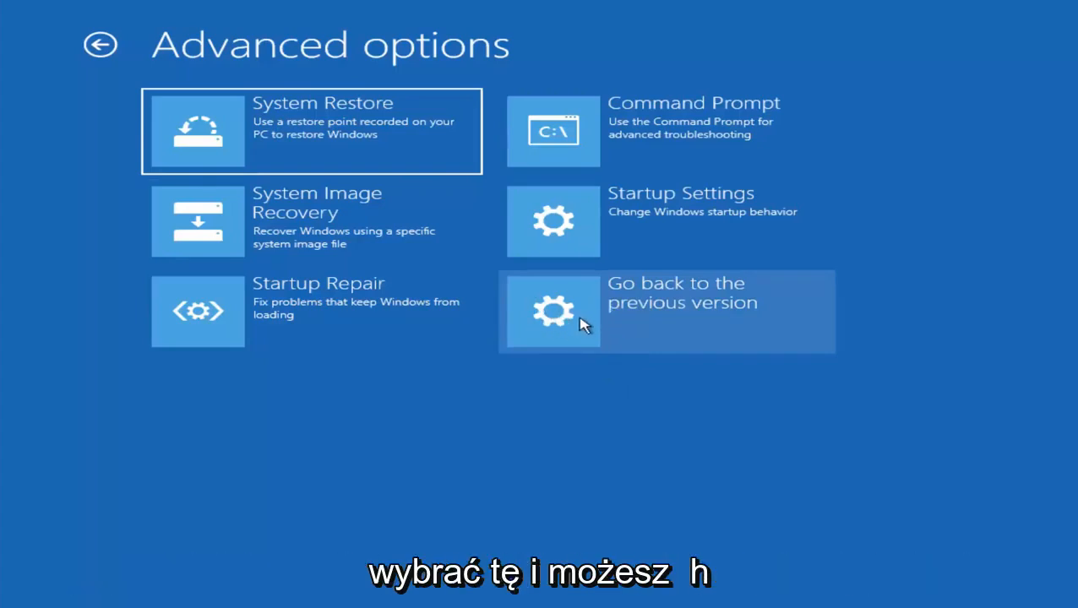
mouse_move(221, 240)
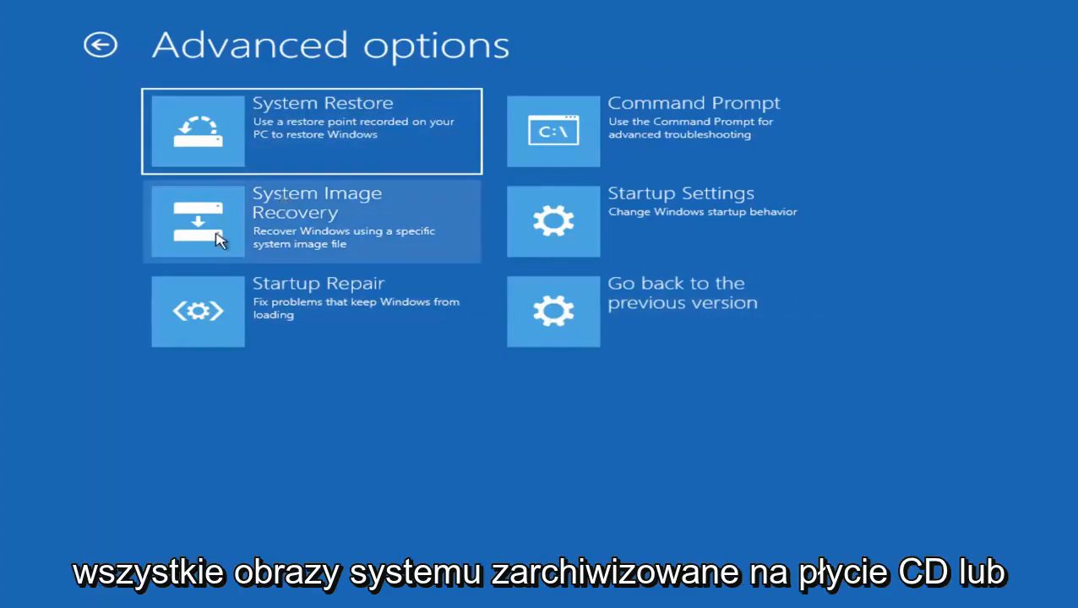
mouse_move(269, 235)
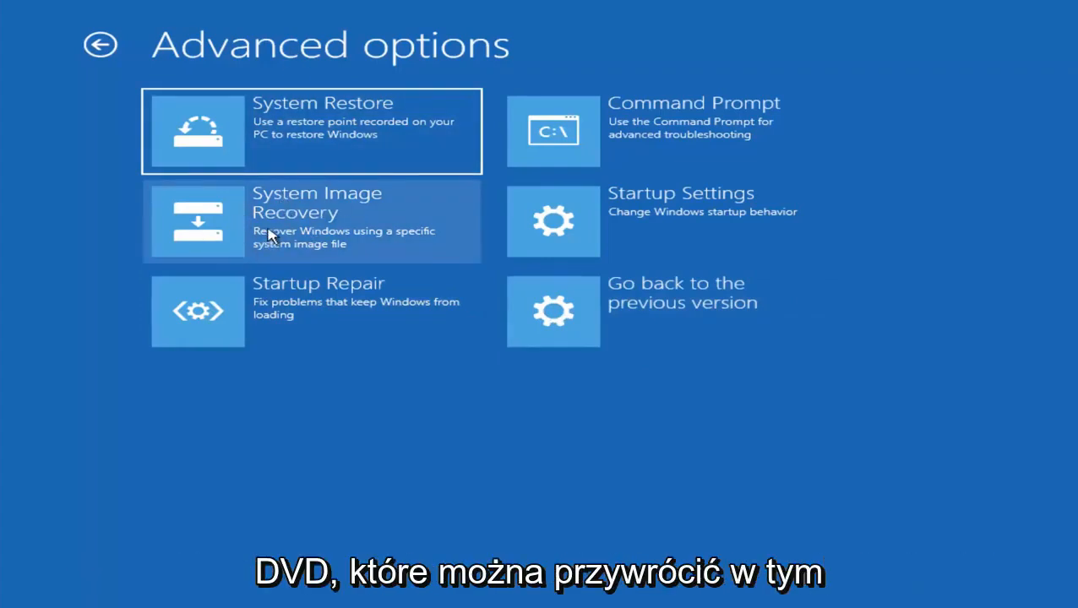
mouse_move(730, 236)
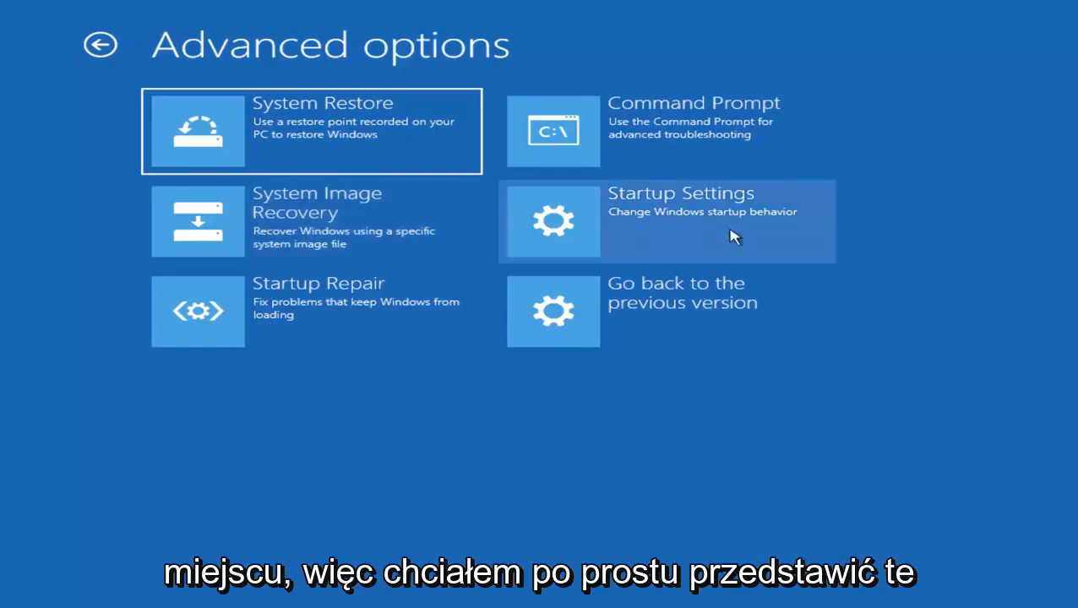
mouse_move(409, 333)
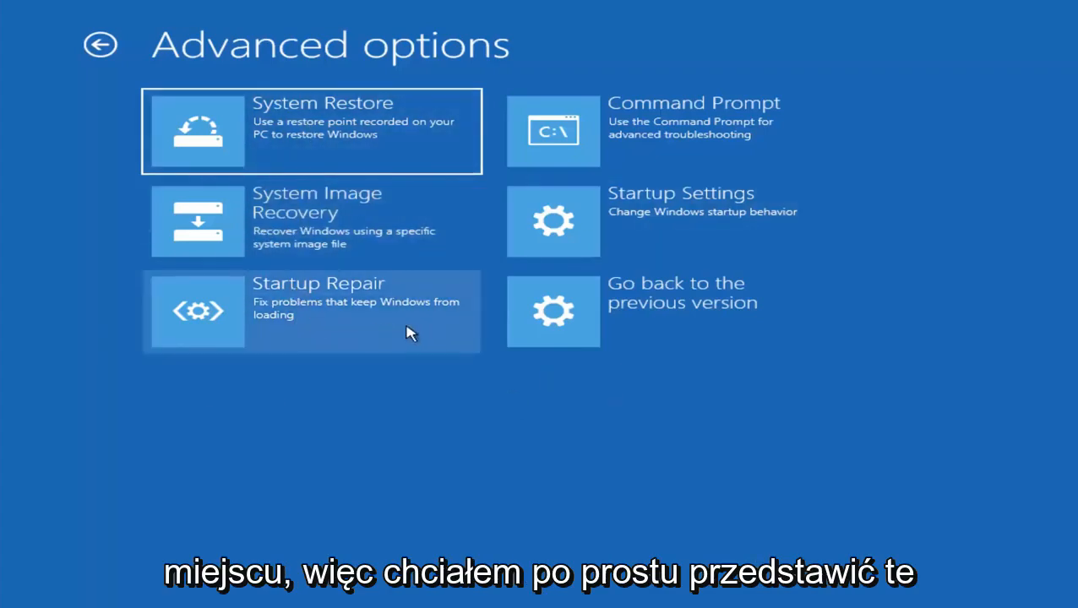
mouse_move(608, 213)
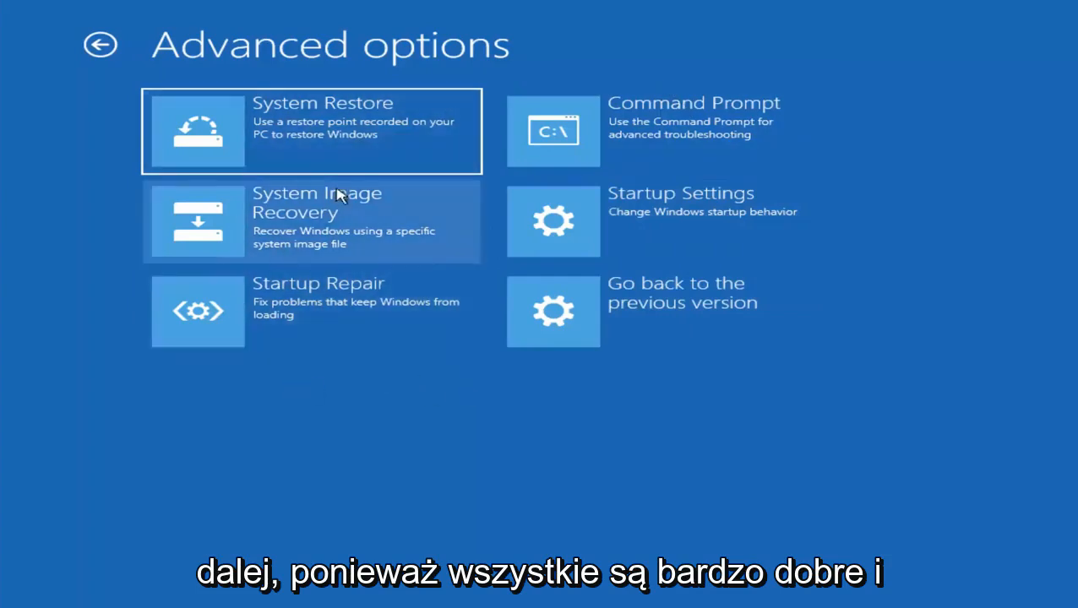
mouse_move(671, 132)
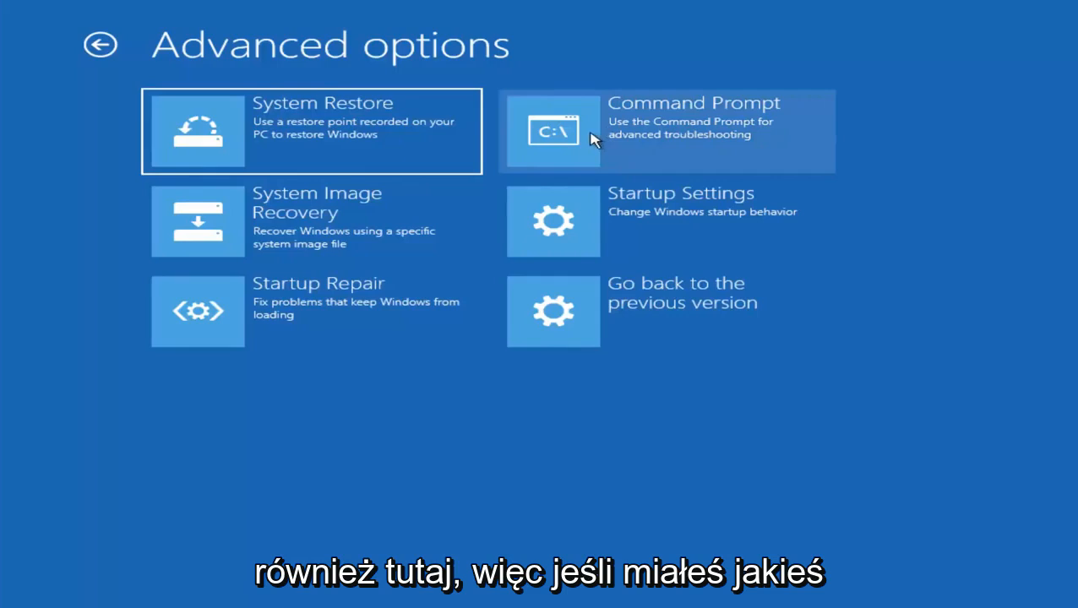
mouse_move(588, 142)
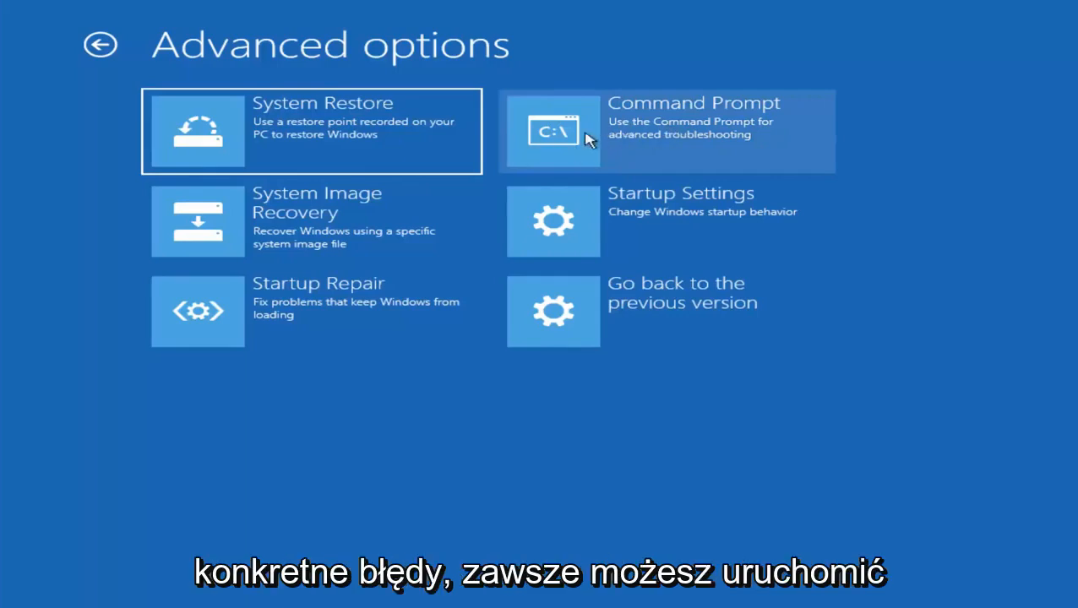
mouse_move(207, 196)
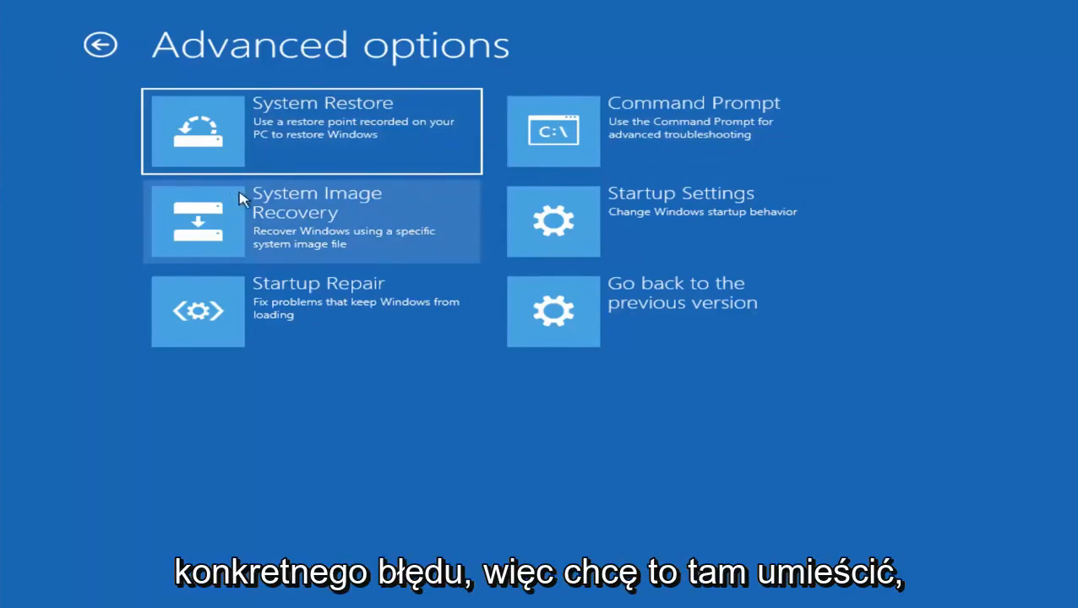
mouse_move(581, 233)
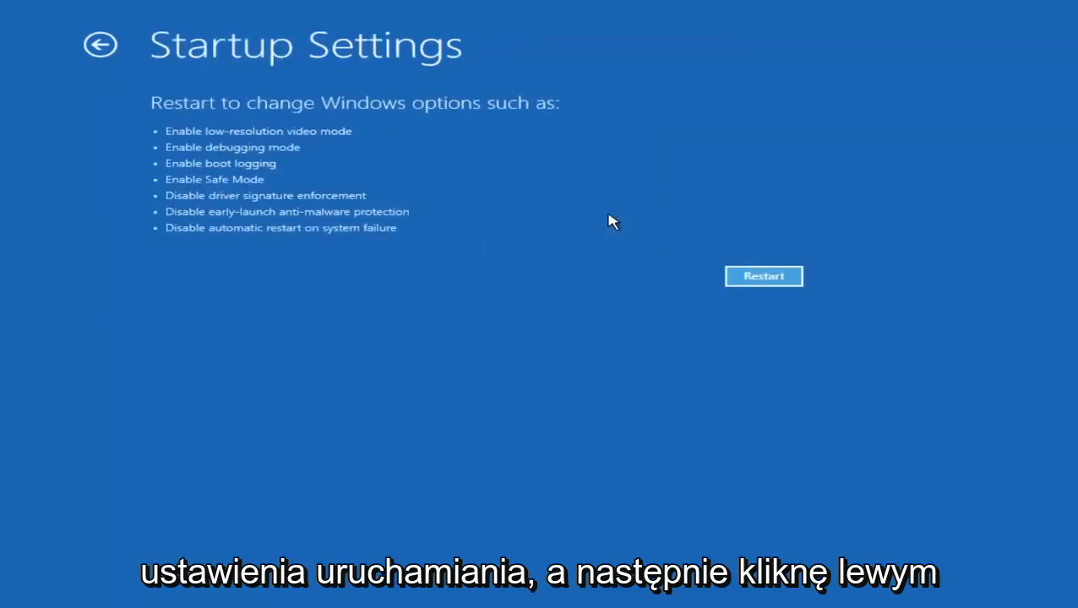
- Restart into Safe Mode and sign in with the account password at the lock screen
left_click(764, 277)
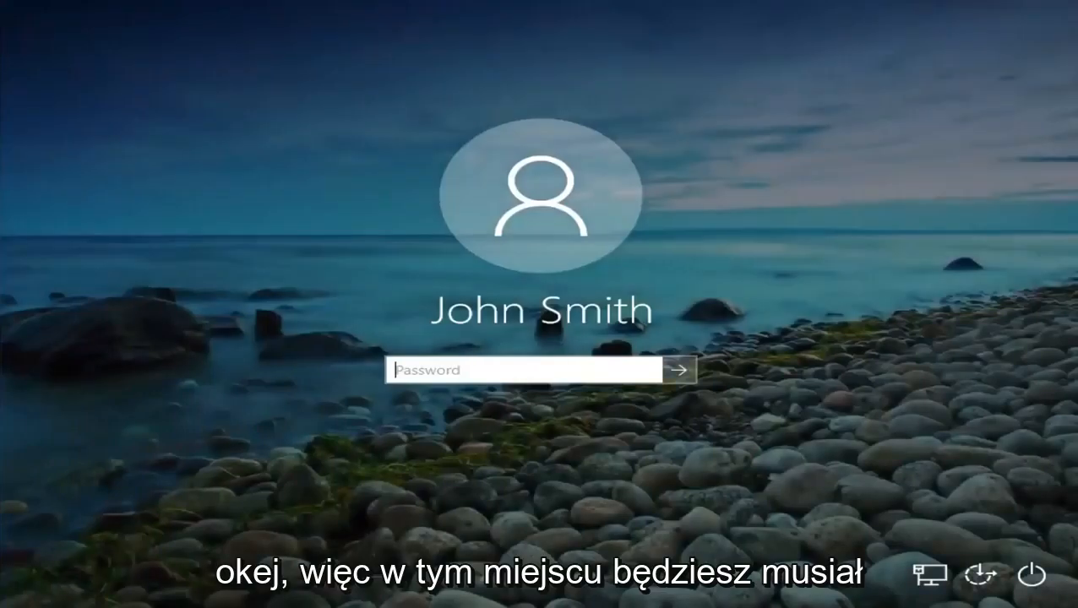
type("••••••")
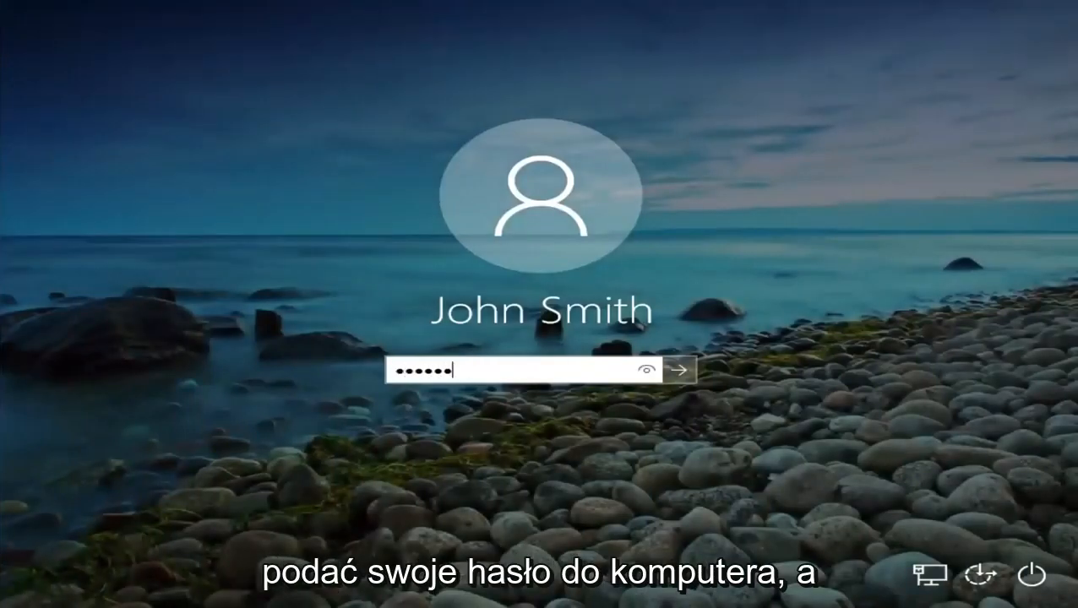
left_click(686, 368)
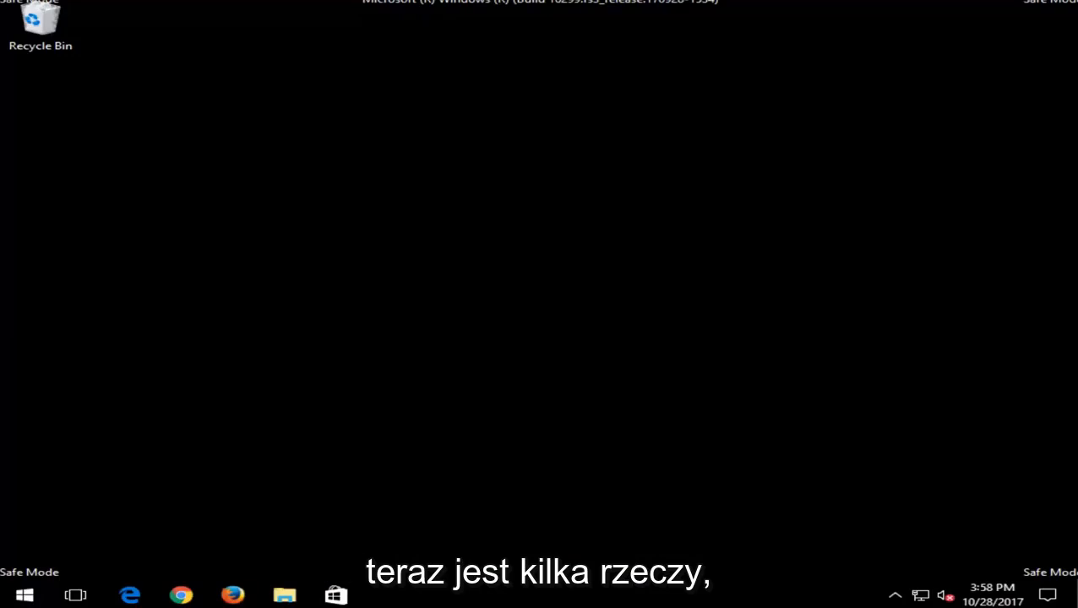
left_click(179, 595)
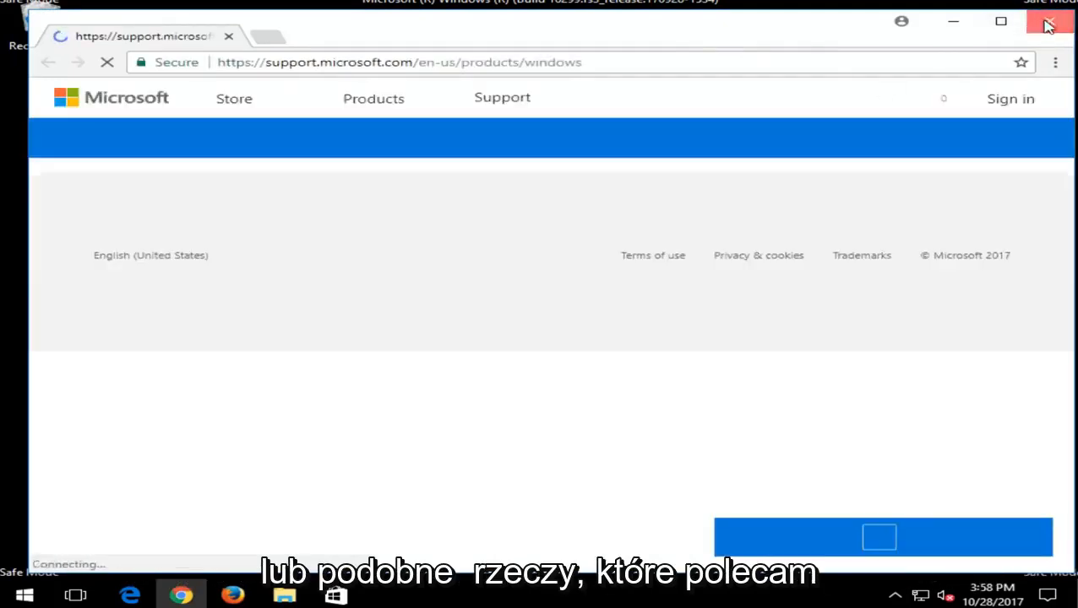
left_click(1054, 23)
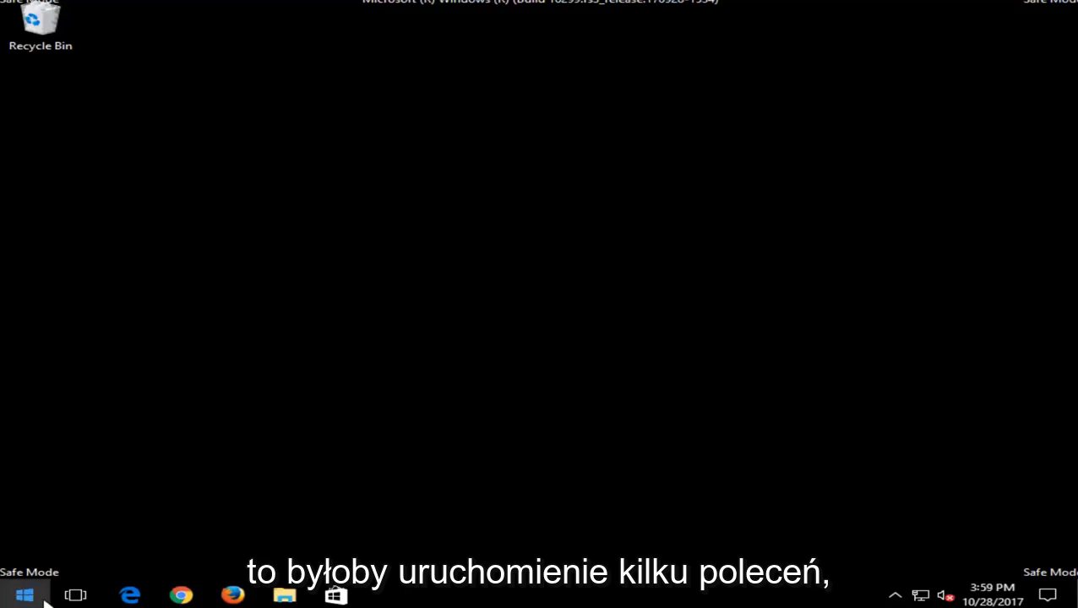
mouse_move(138, 378)
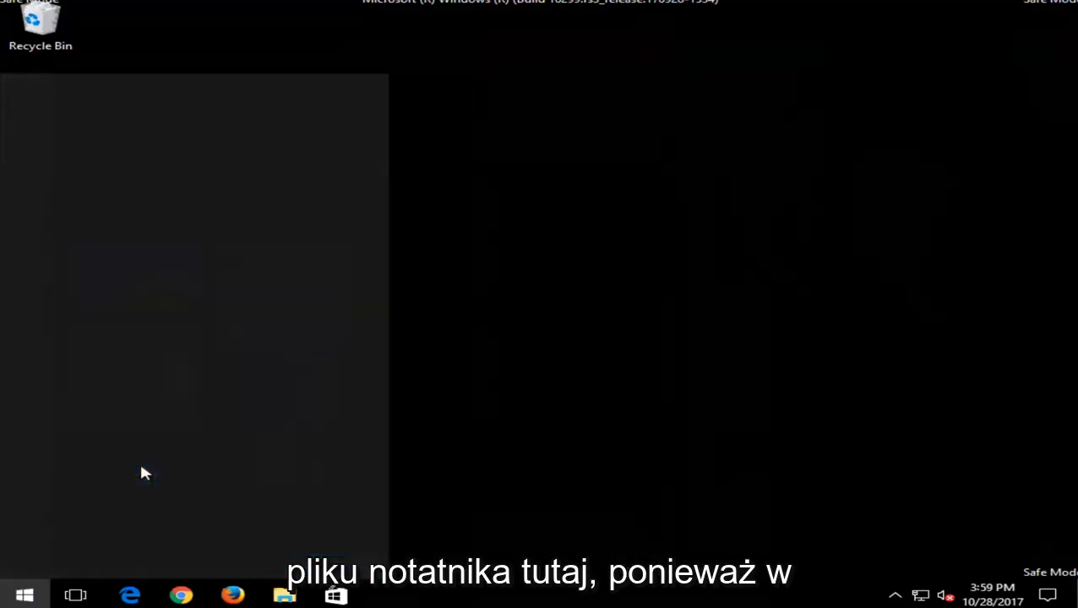
- Launch Notepad from the Start menu search
type("notepad")
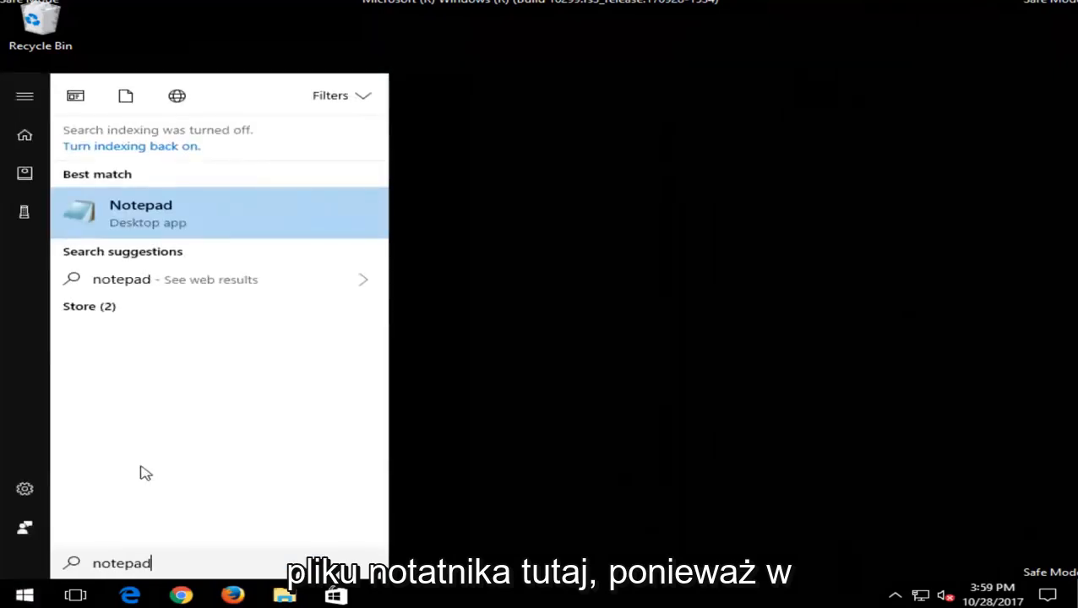
left_click(140, 212)
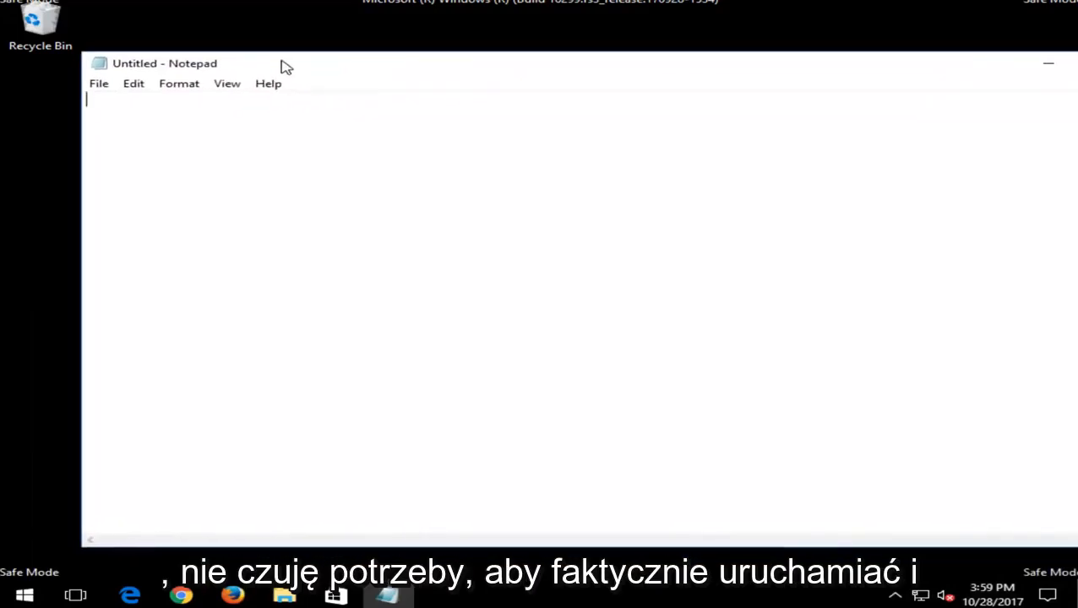
mouse_move(267, 224)
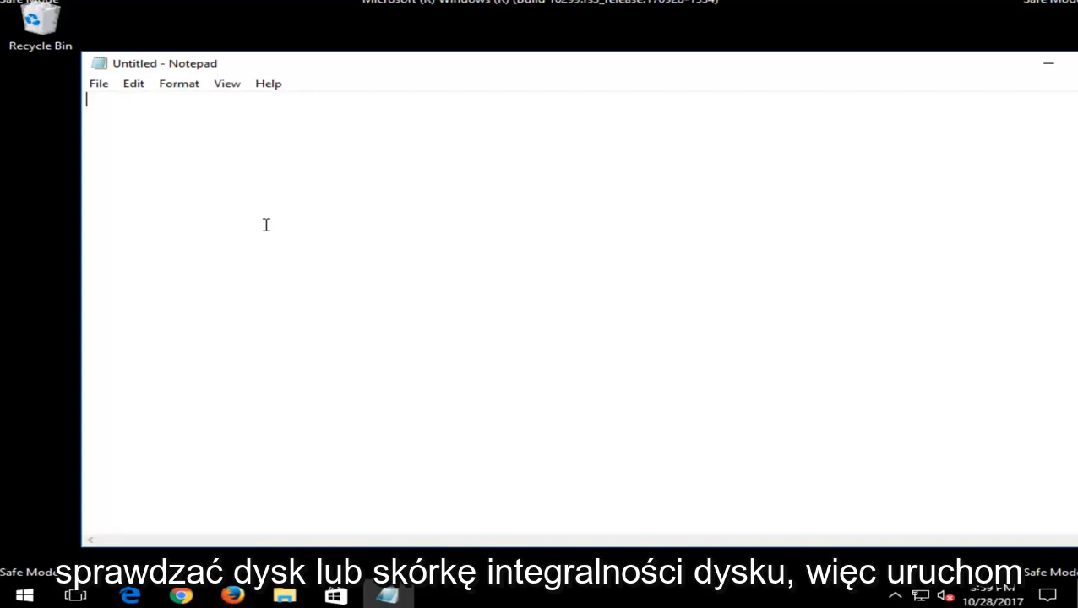
- Write 'Chkdsk /f /r' and 'sfc /scannow' in the note and move it to the right
type("C")
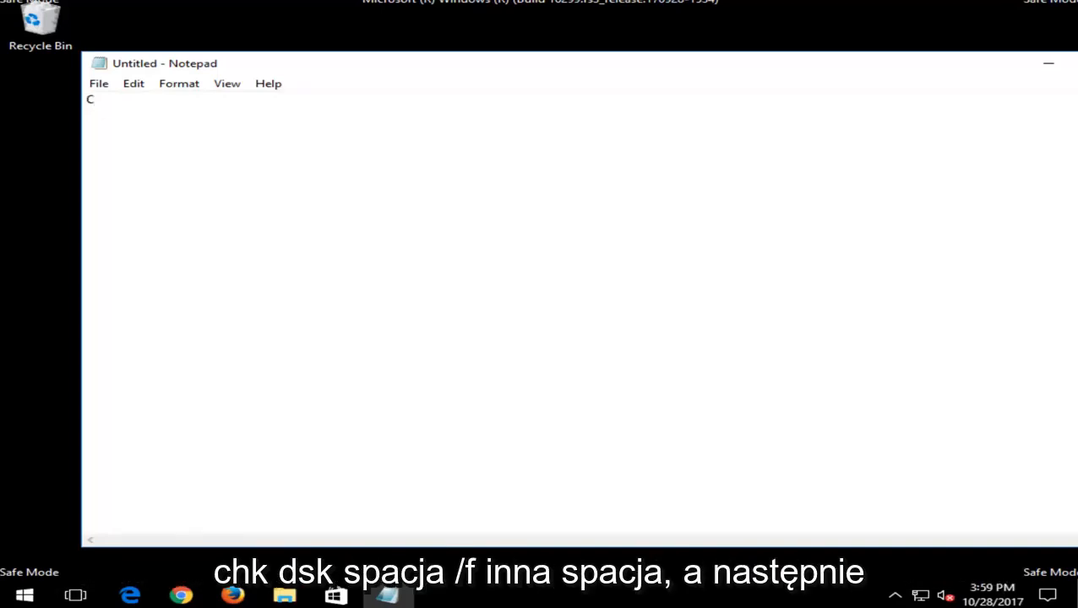
type("hkd")
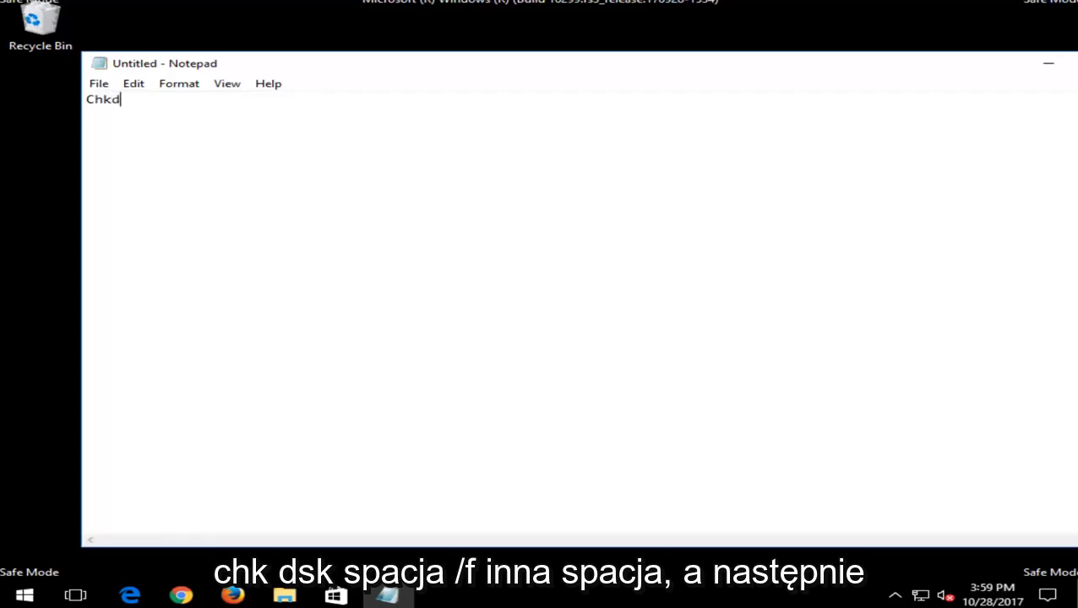
type("sk /")
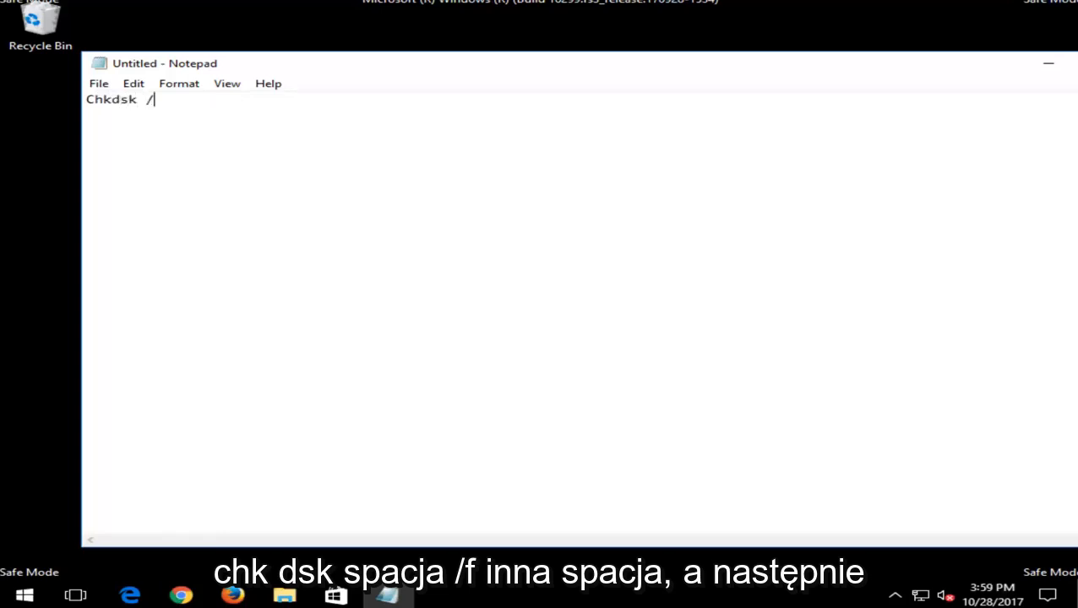
type("f")
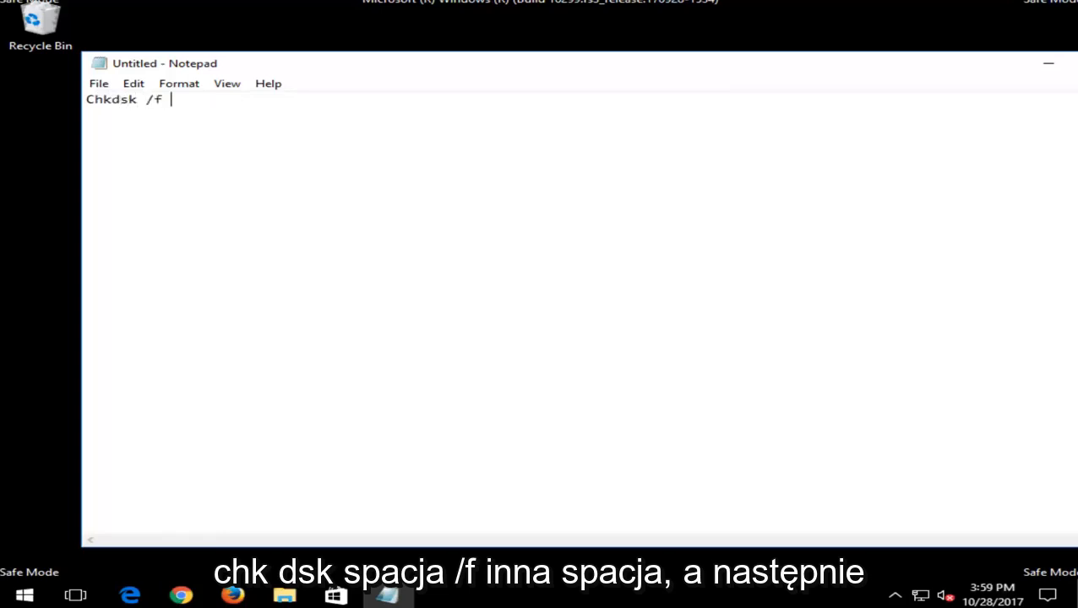
type("/r")
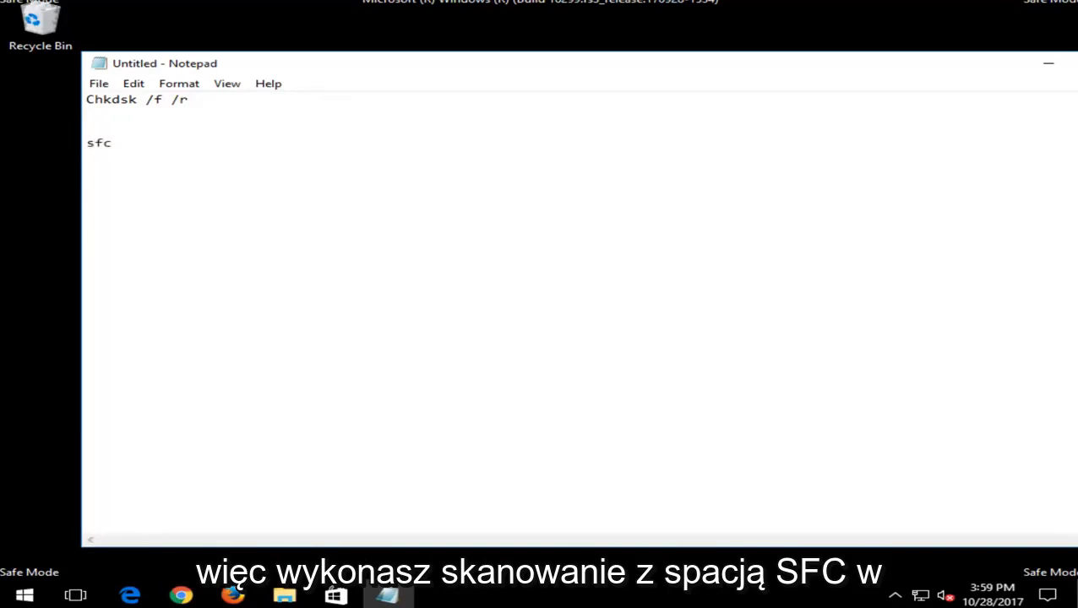
type("/s")
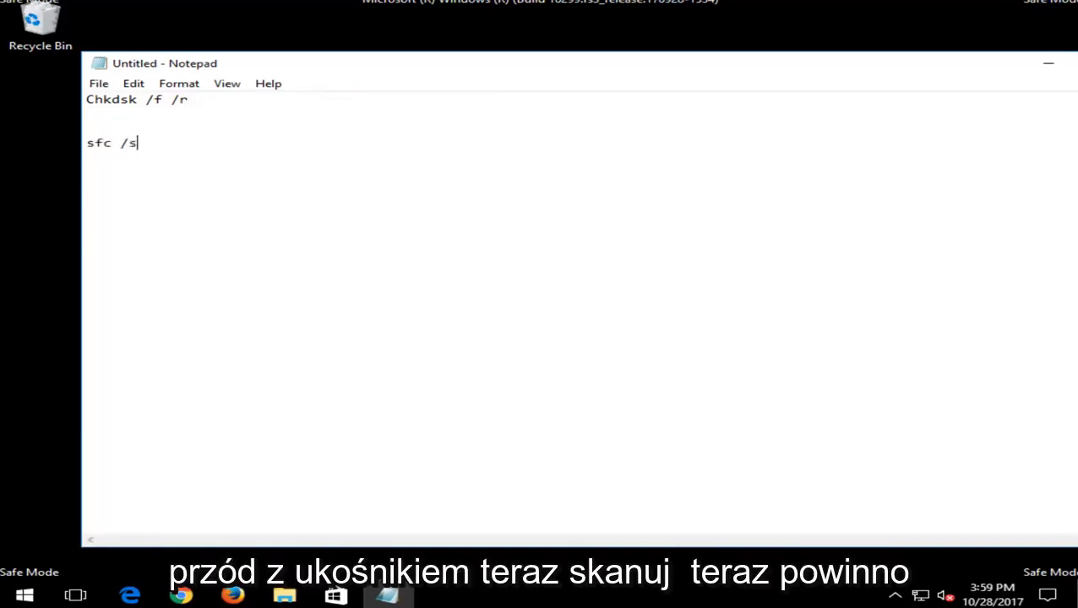
type("cannow")
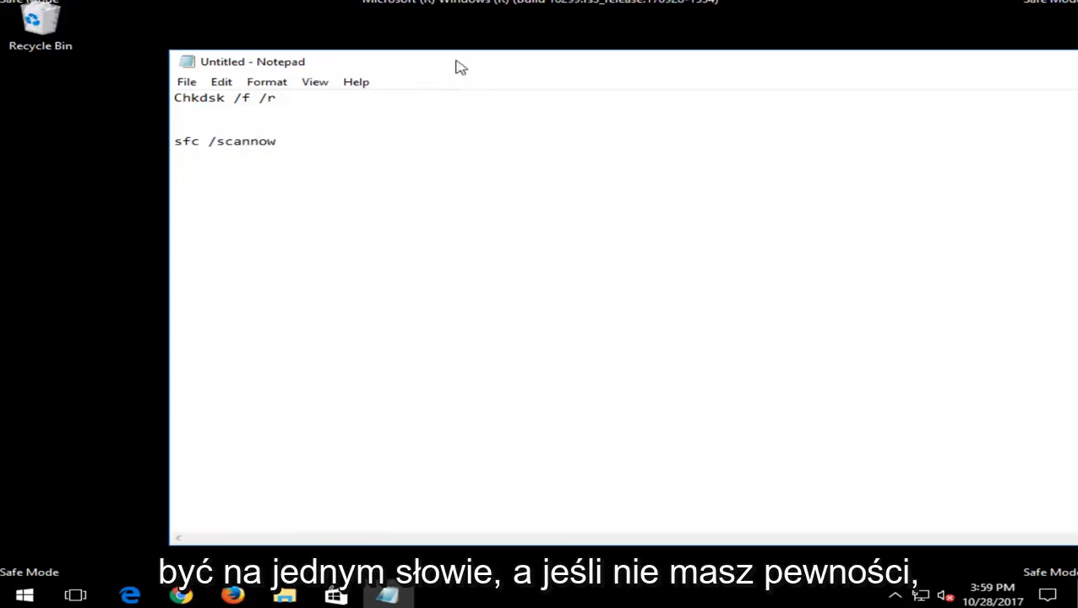
left_click_drag(253, 60, 466, 58)
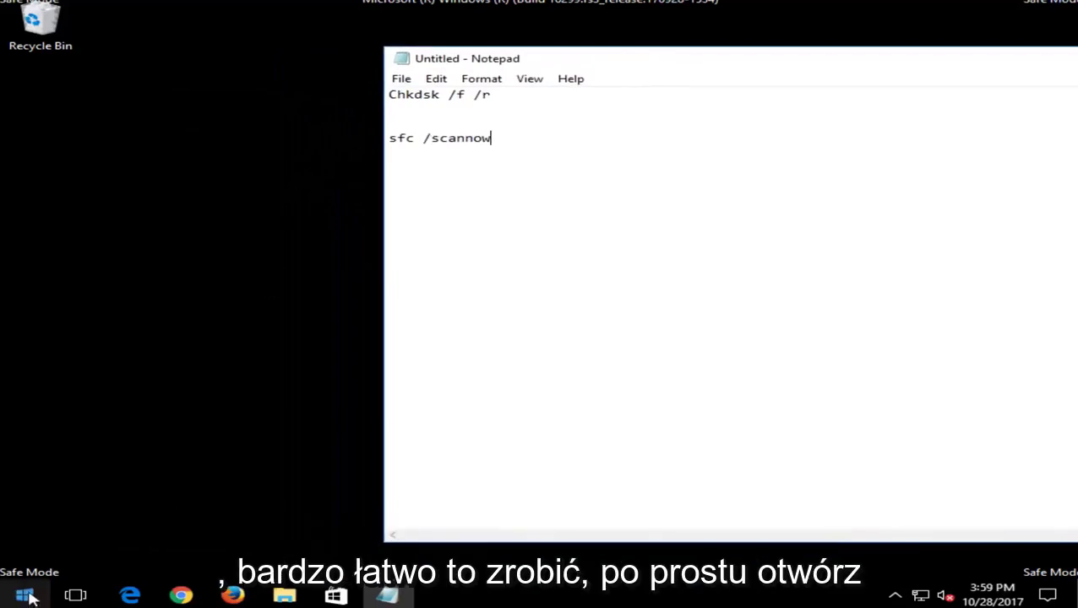
- Start an administrator Command Prompt and copy the Chkdsk line from the note
left_click(27, 591)
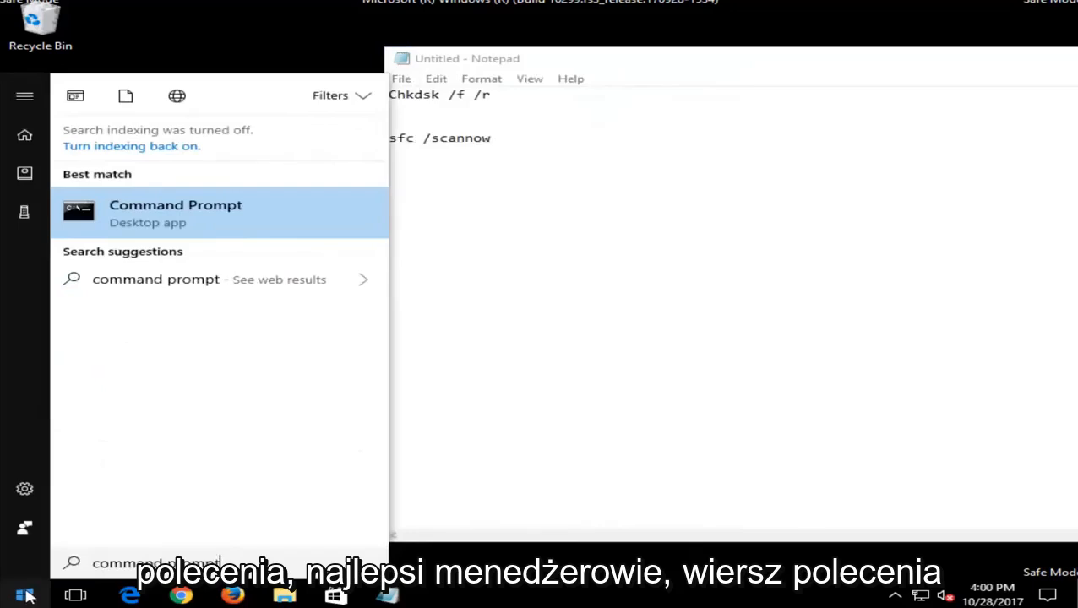
mouse_move(156, 223)
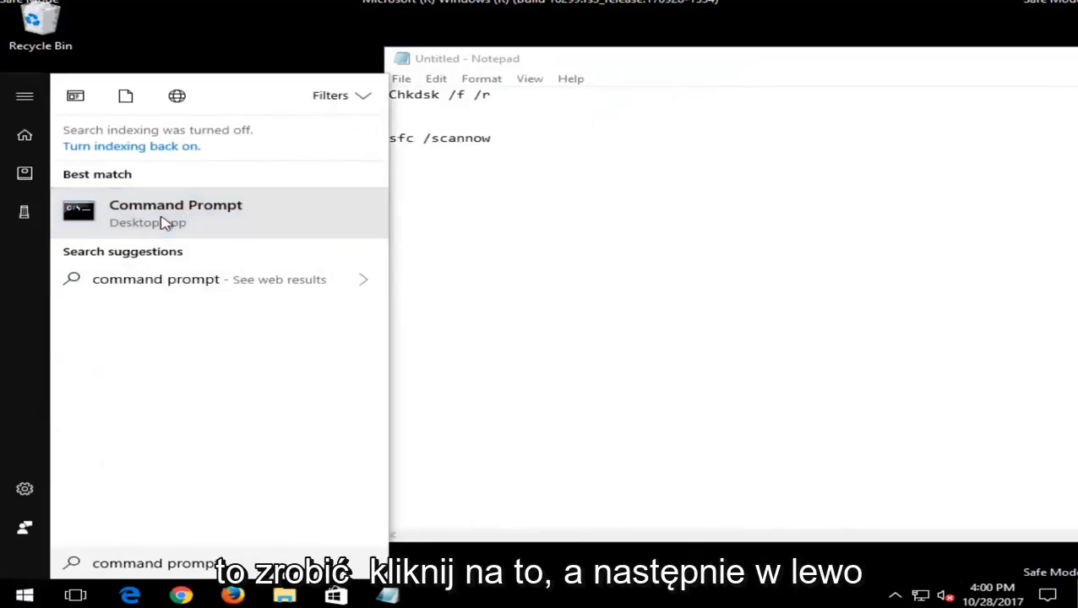
left_click(176, 213)
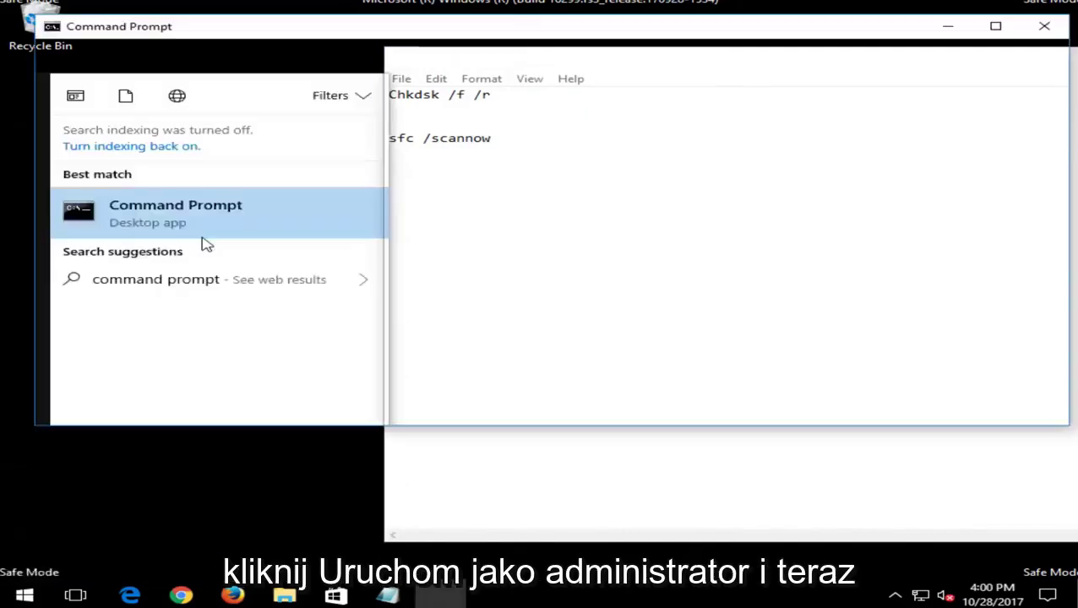
left_click(176, 211)
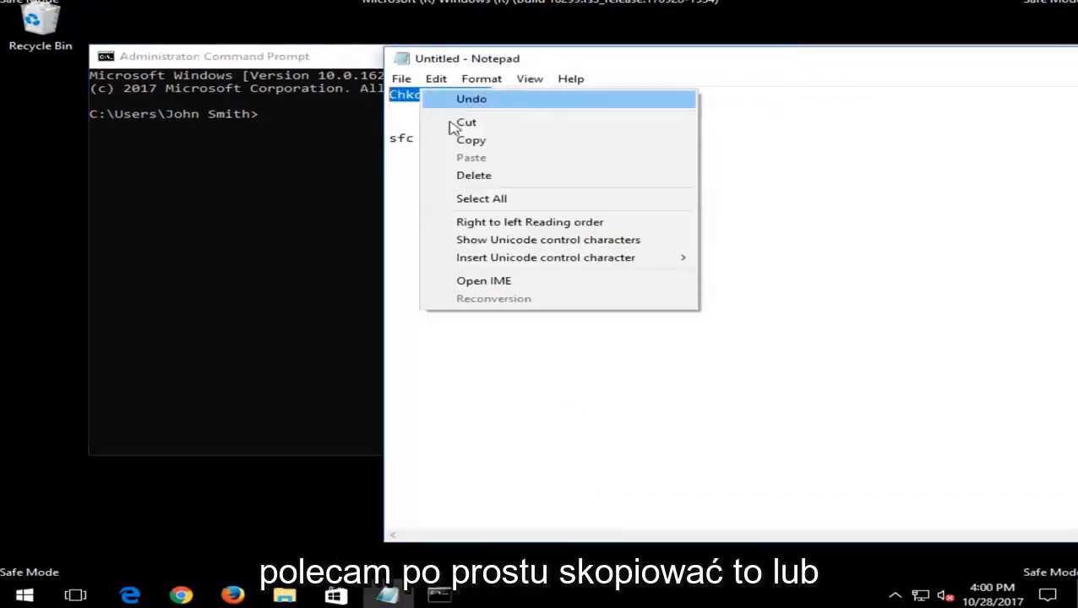
left_click(213, 55)
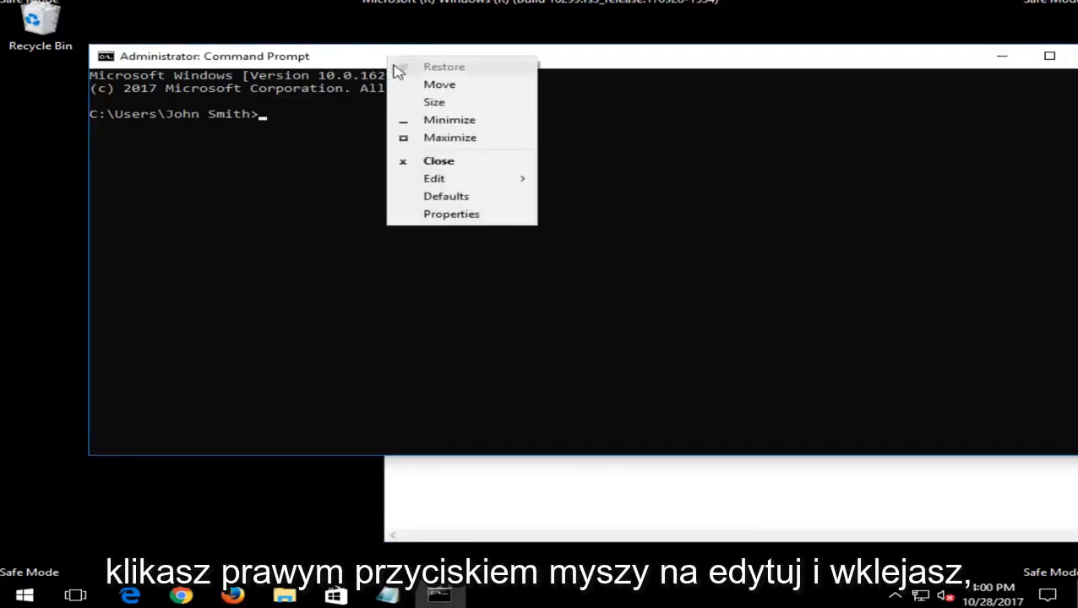
- Run the pasted Chkdsk /f /r and answer y to schedule the check at next restart
left_click(432, 180)
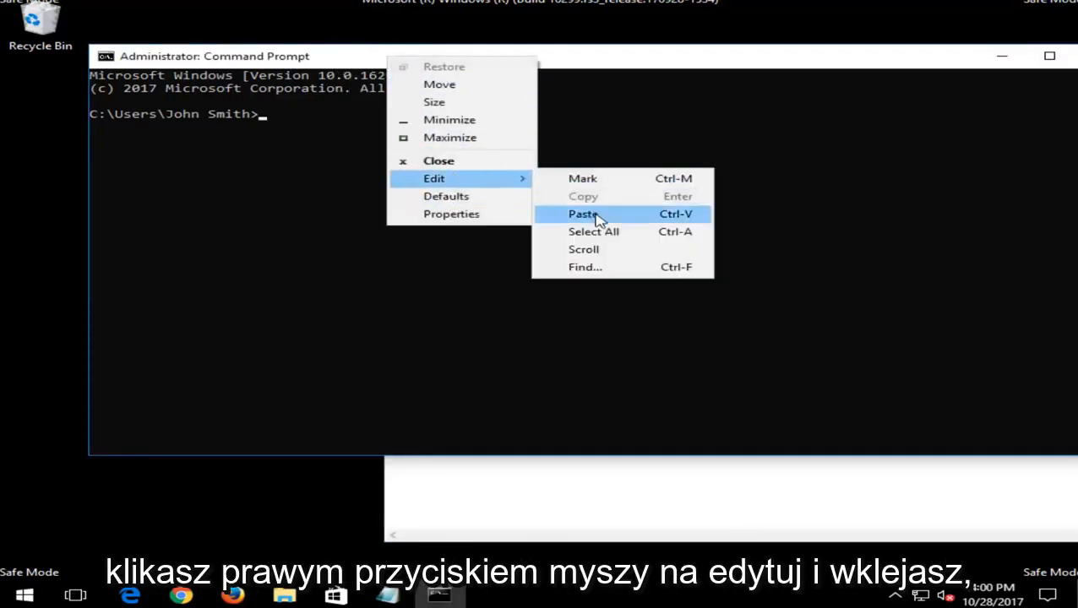
left_click(583, 213)
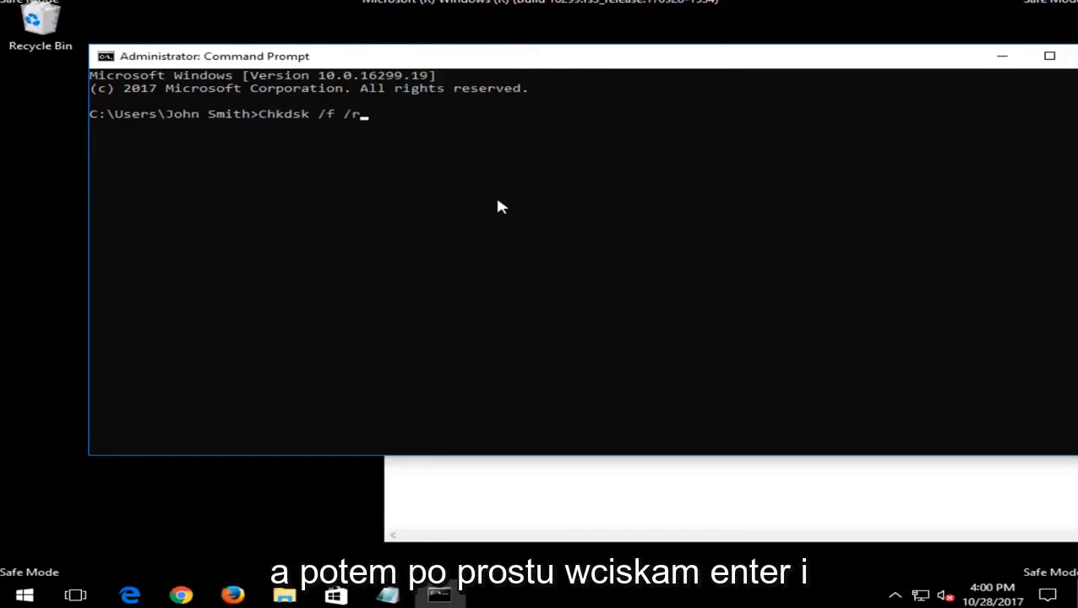
key("Enter")
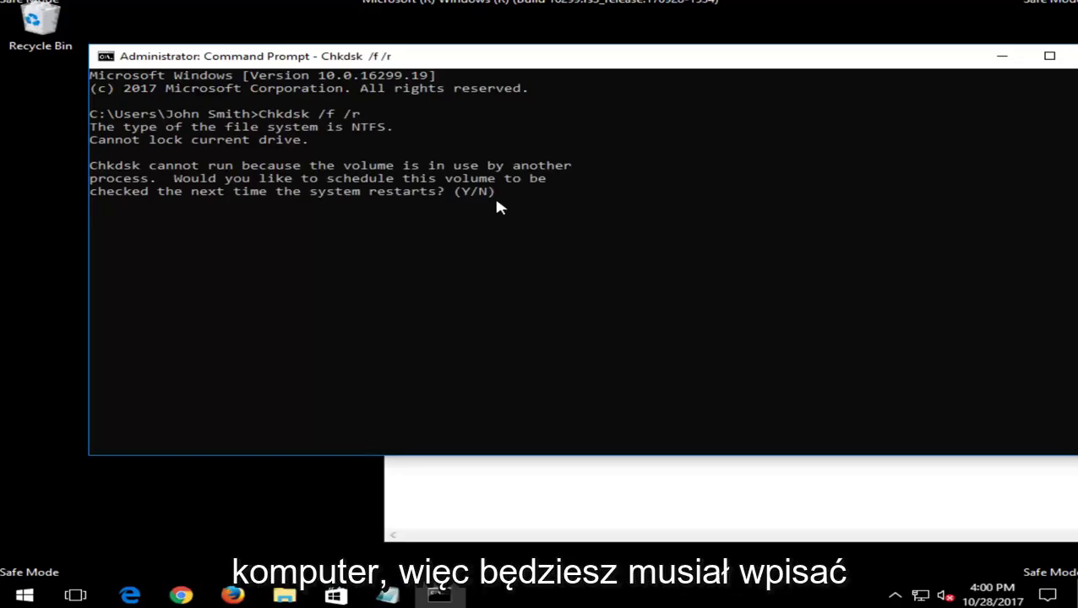
type("y")
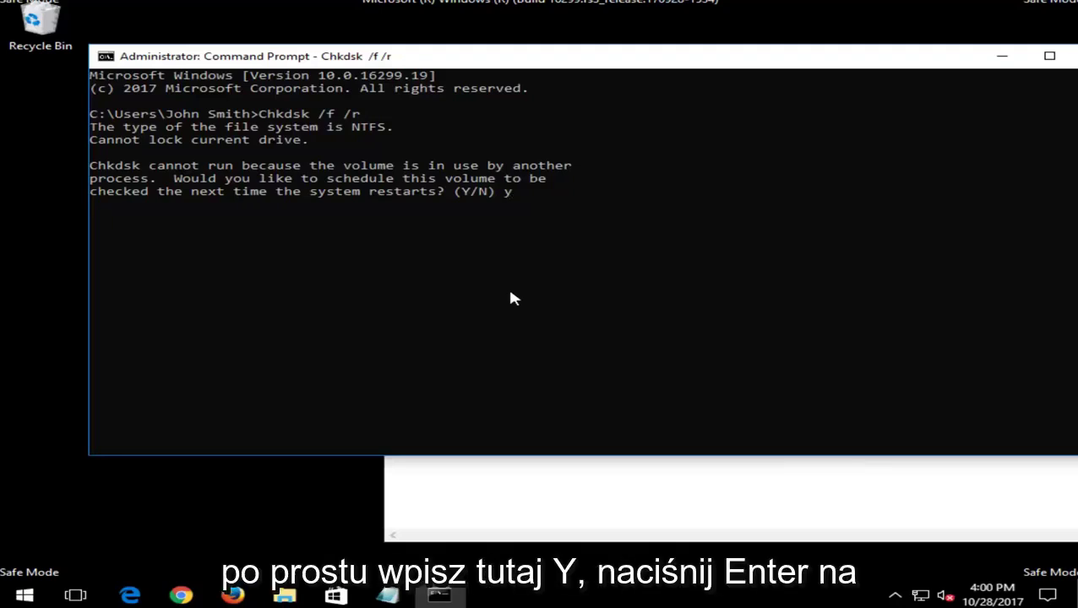
key("enter")
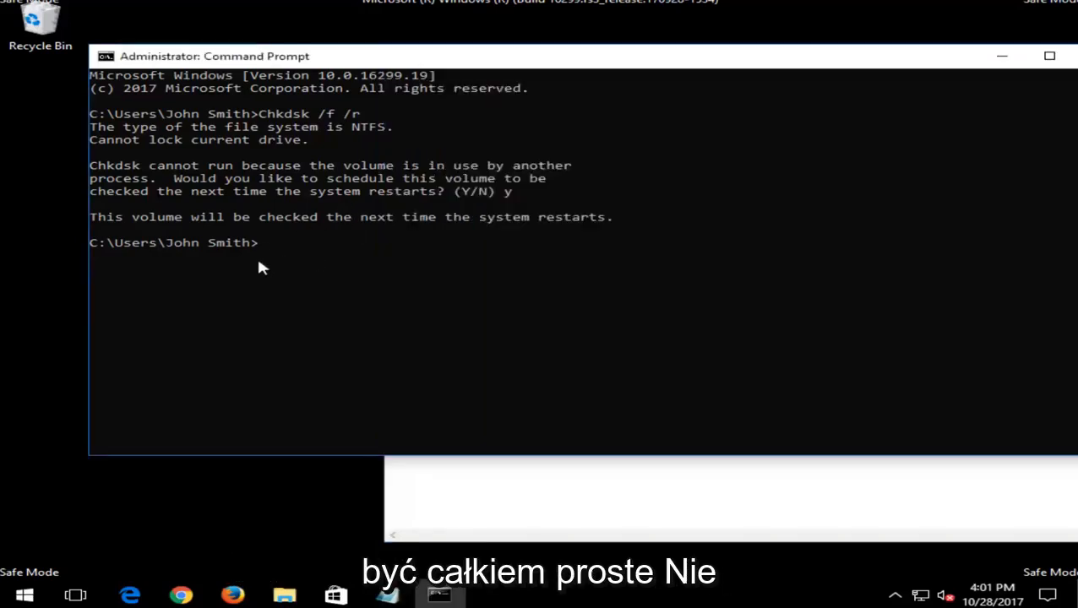
mouse_move(348, 260)
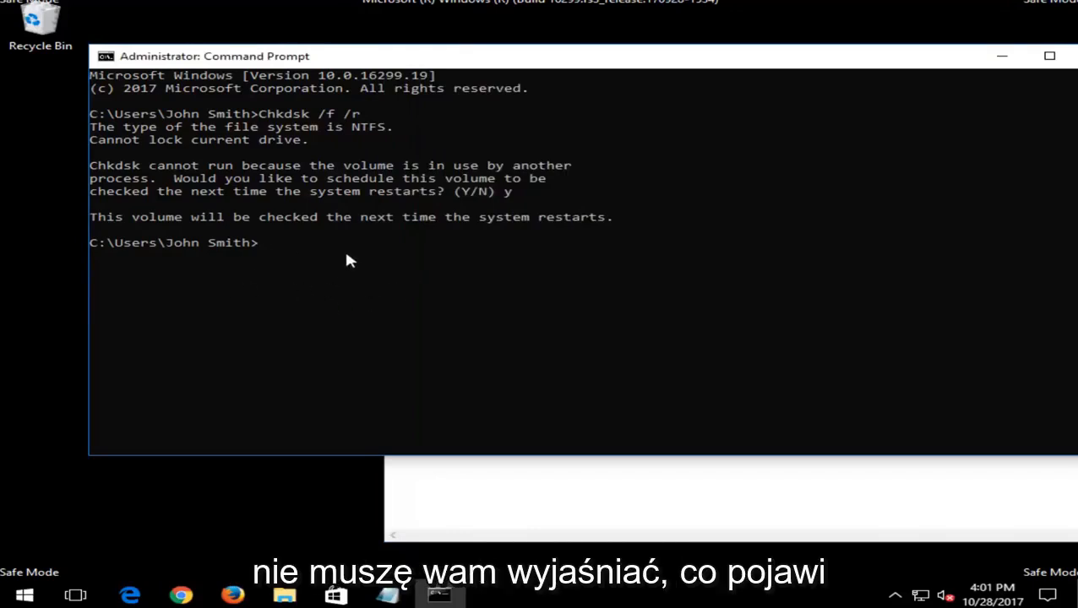